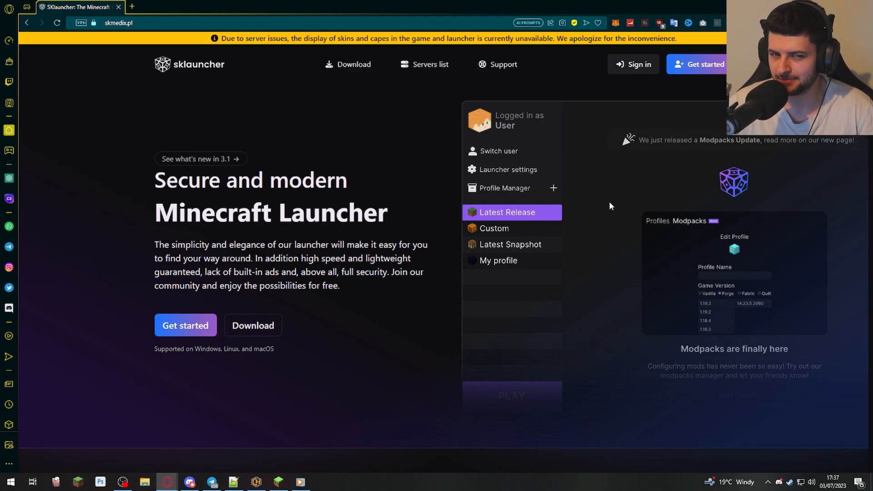
mouse_move(671, 135)
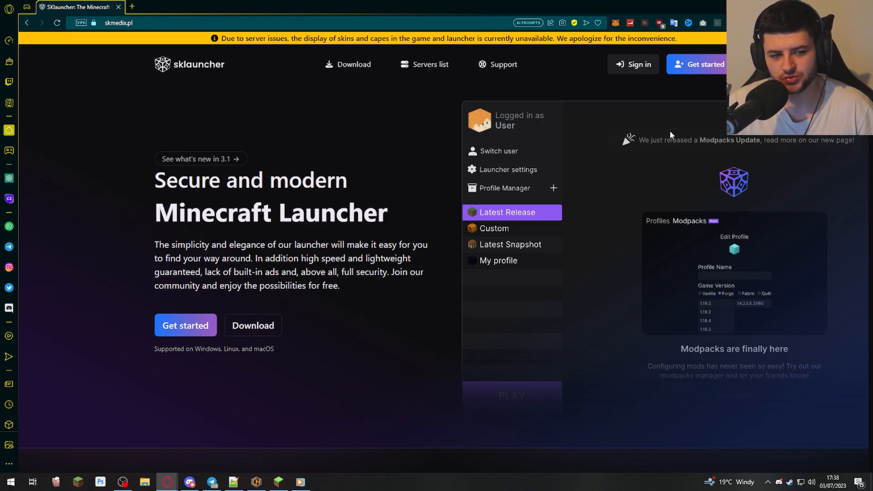
mouse_move(87, 282)
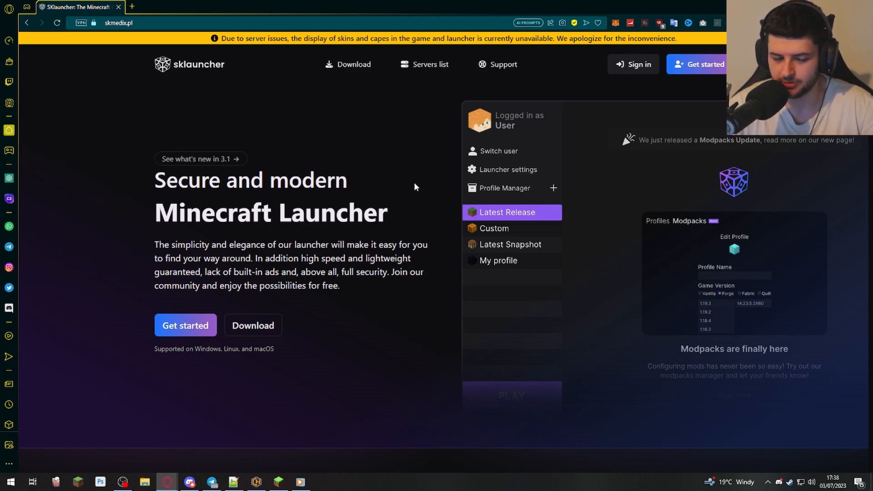
mouse_move(204, 239)
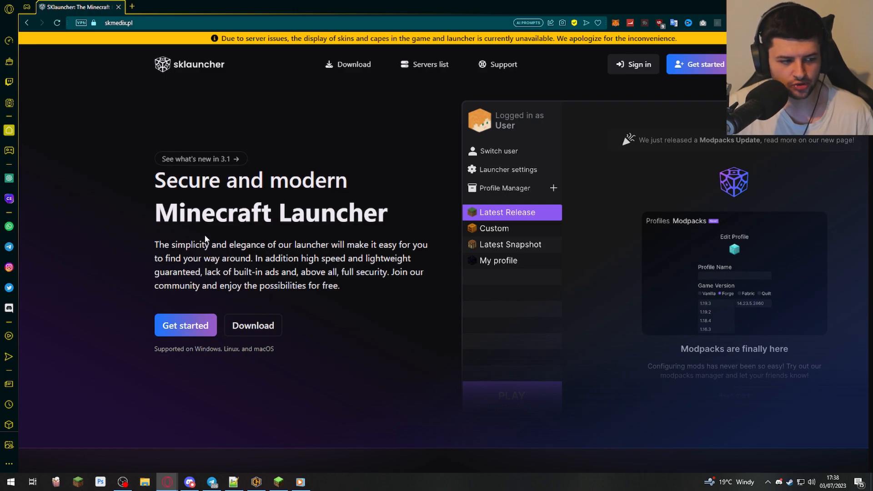
mouse_move(196, 241)
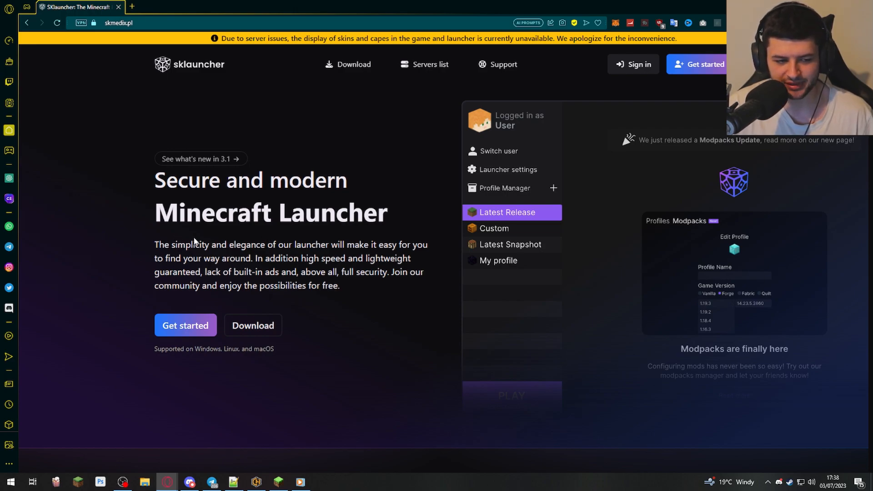
mouse_move(331, 234)
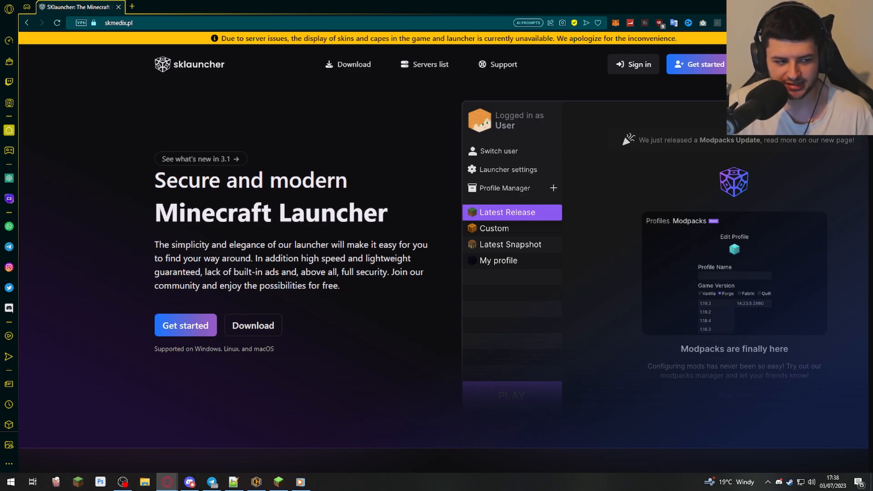
- Visit the Servers list, then the Download page, and scroll to the Java requirements for Windows, Linux and Mac
scroll(down, 3)
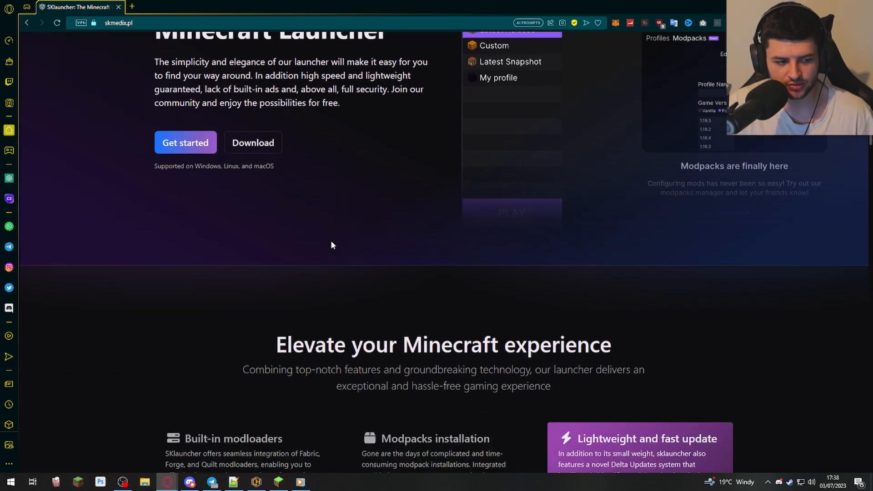
scroll(down, 3)
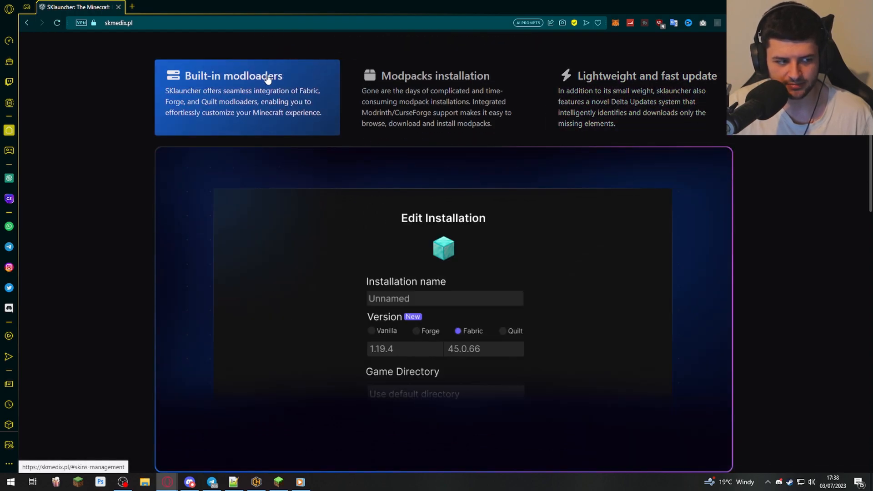
mouse_move(320, 98)
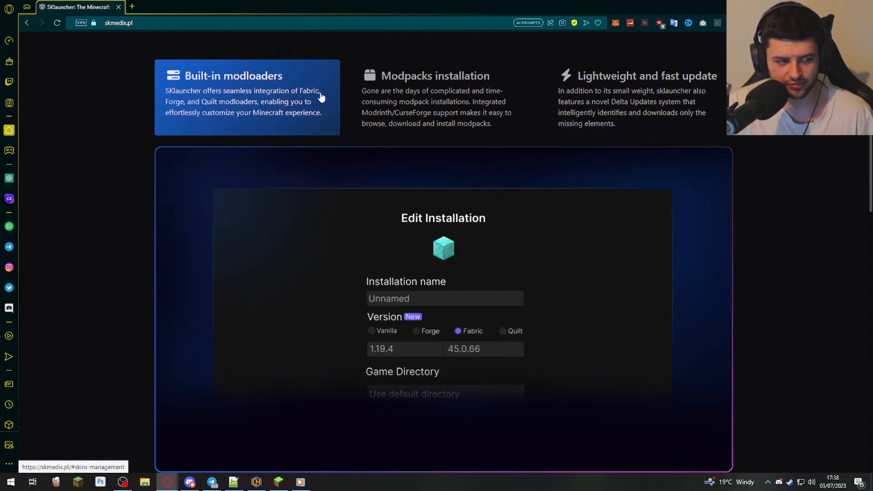
mouse_move(312, 105)
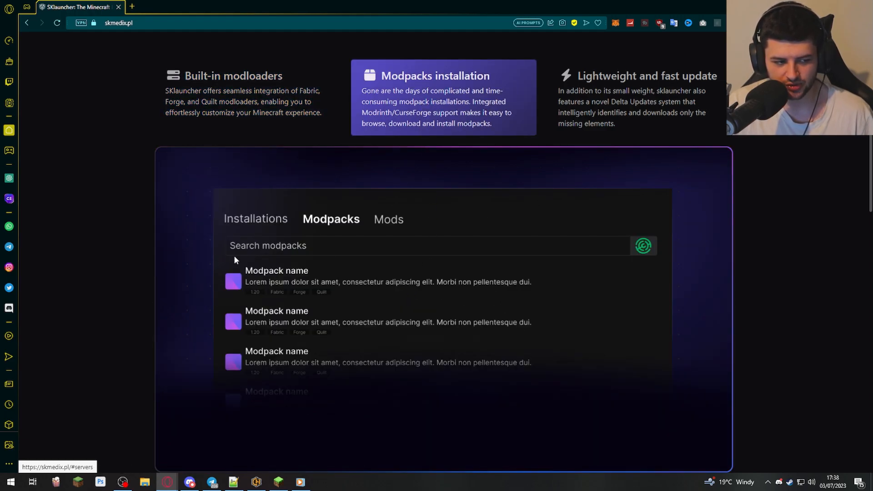
mouse_move(332, 260)
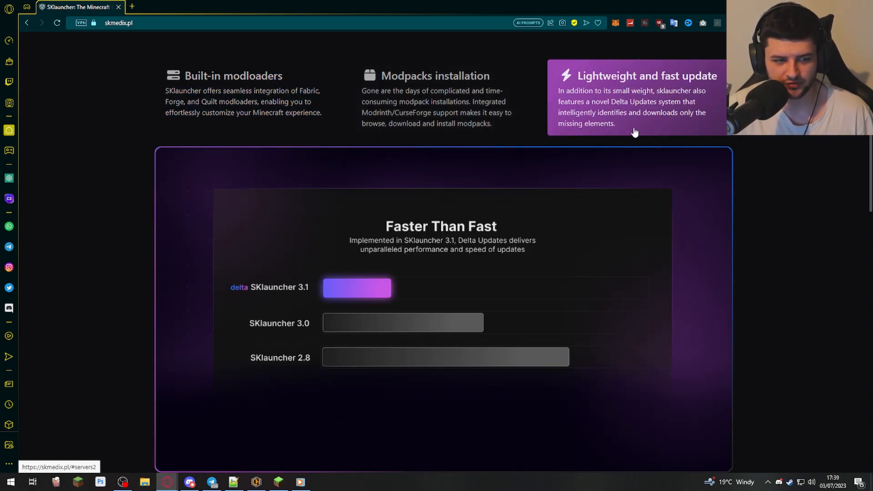
scroll(down, 3)
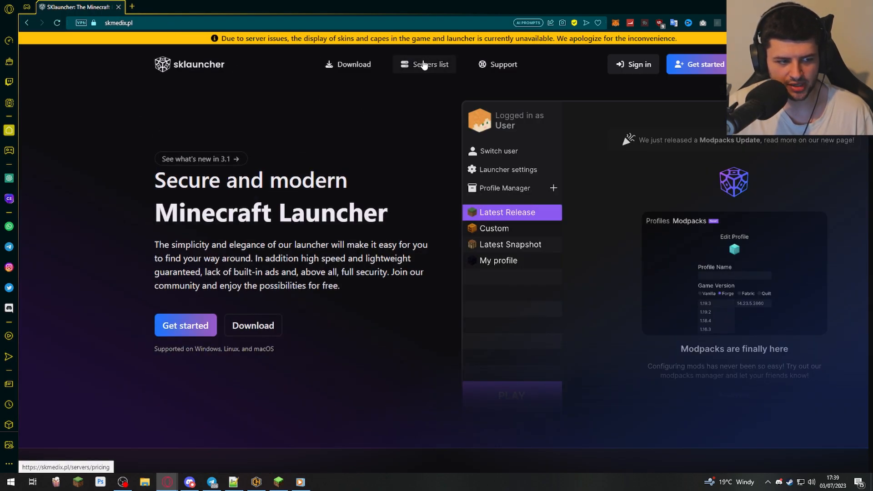
click(429, 64)
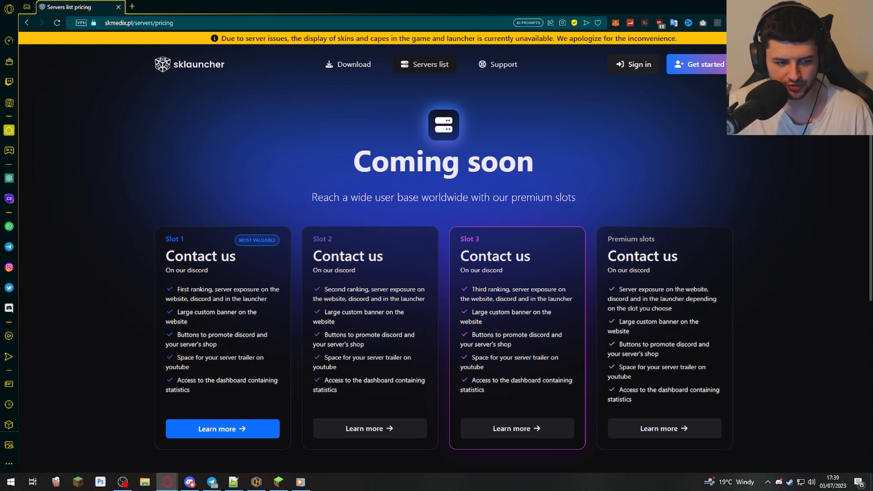
click(347, 63)
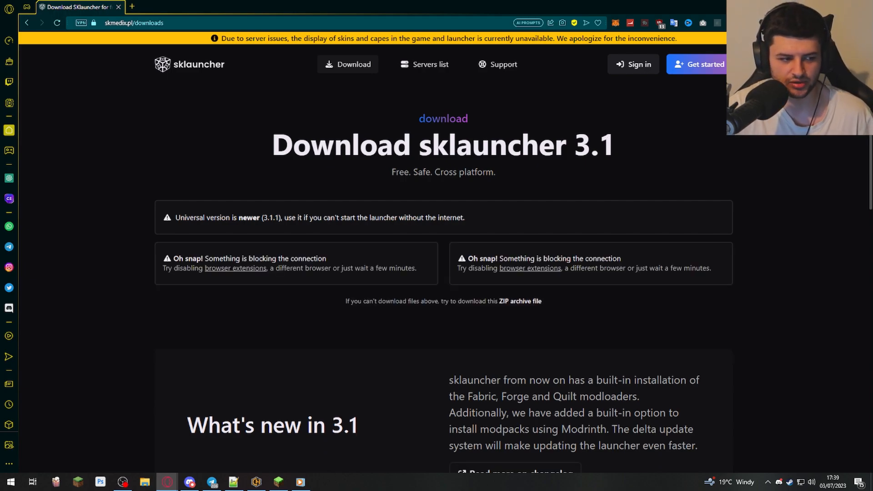
scroll(down, 3)
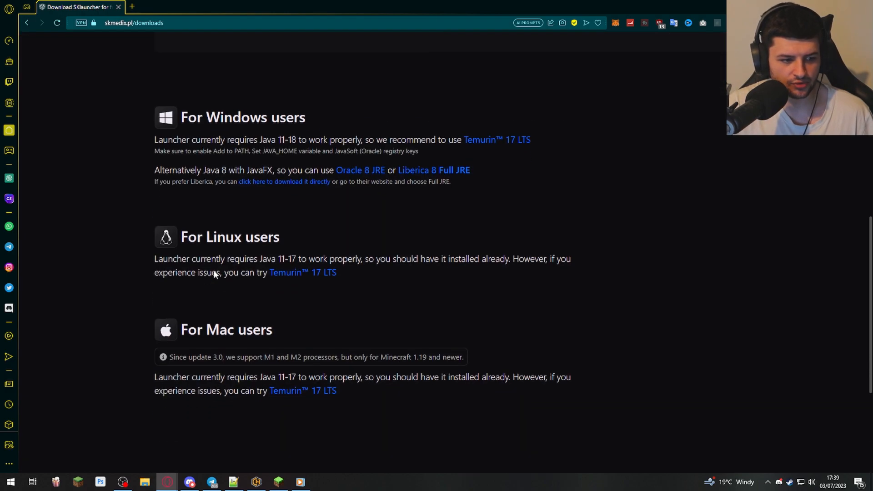
mouse_move(272, 199)
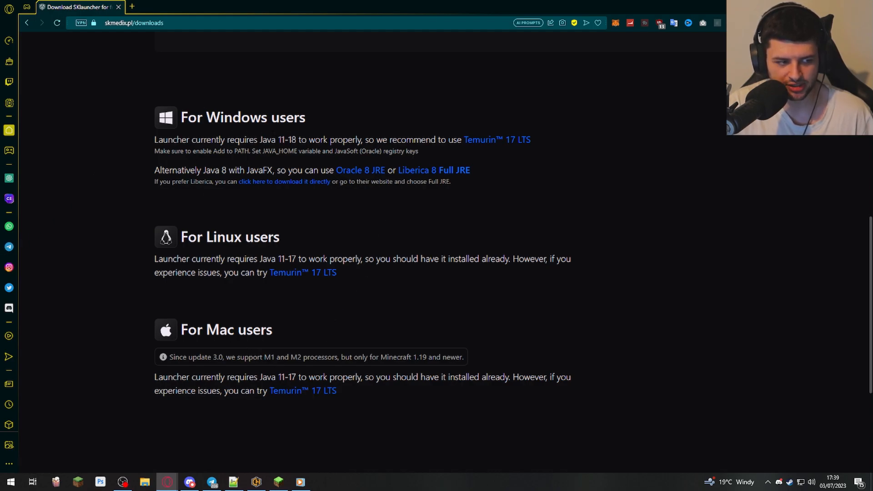
mouse_move(247, 321)
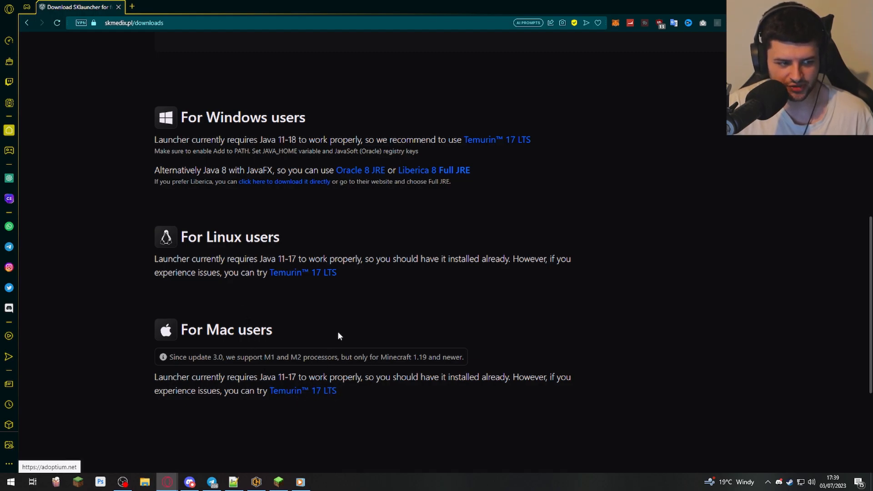
scroll(down, 3)
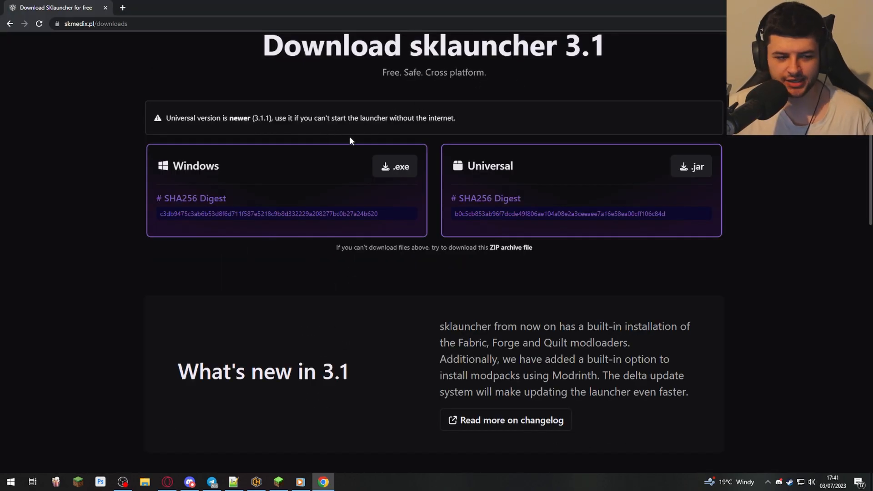
mouse_move(296, 170)
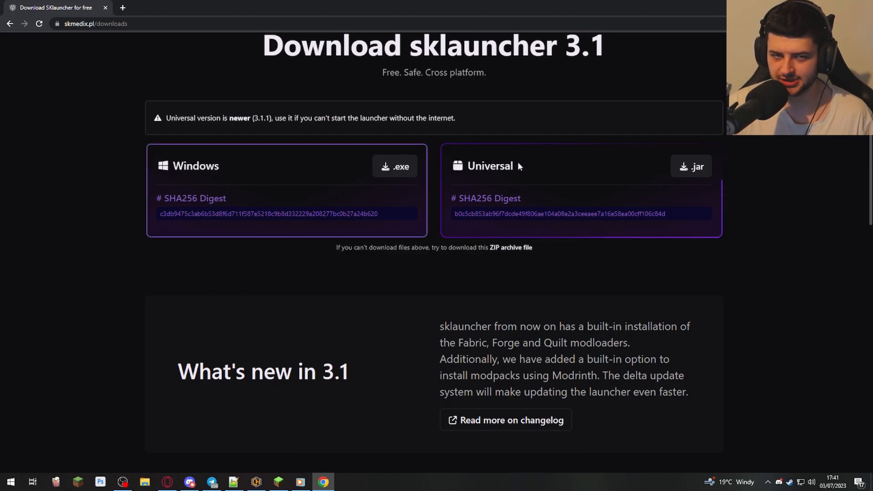
mouse_move(499, 172)
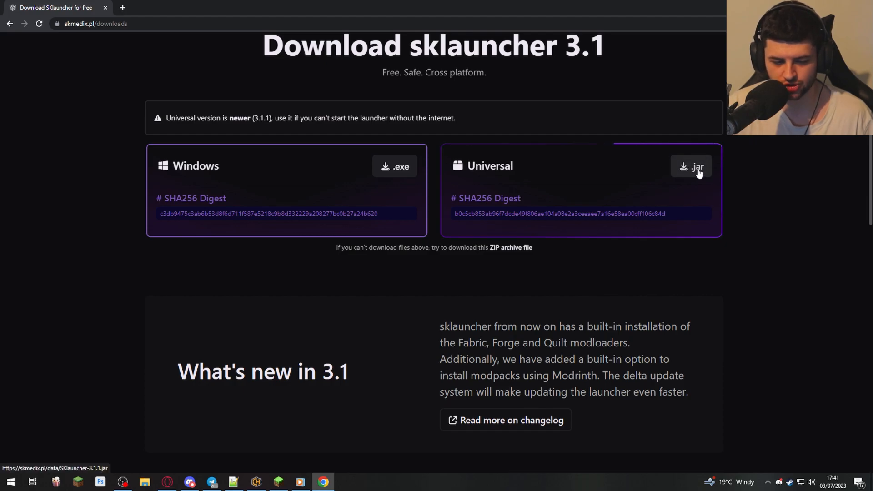
- Download the SKlauncher 3.1 Windows installer (.exe) from the skmedix.pl download page
click(691, 166)
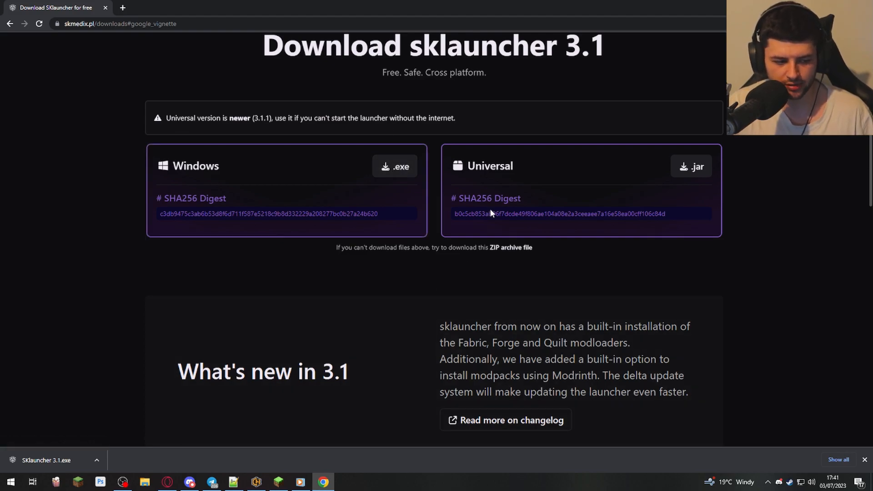
- Run SKlauncher 3.1.exe from the Downloads folder so the launcher's sign-in window appears
click(145, 481)
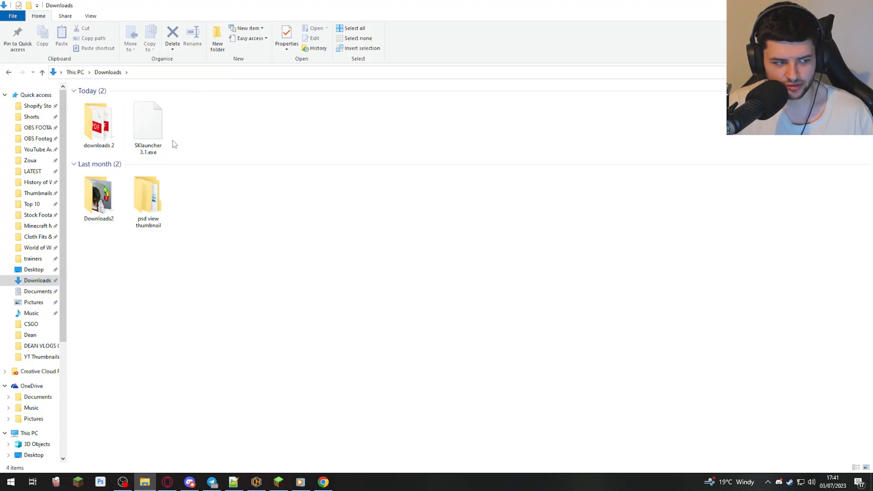
click(147, 120)
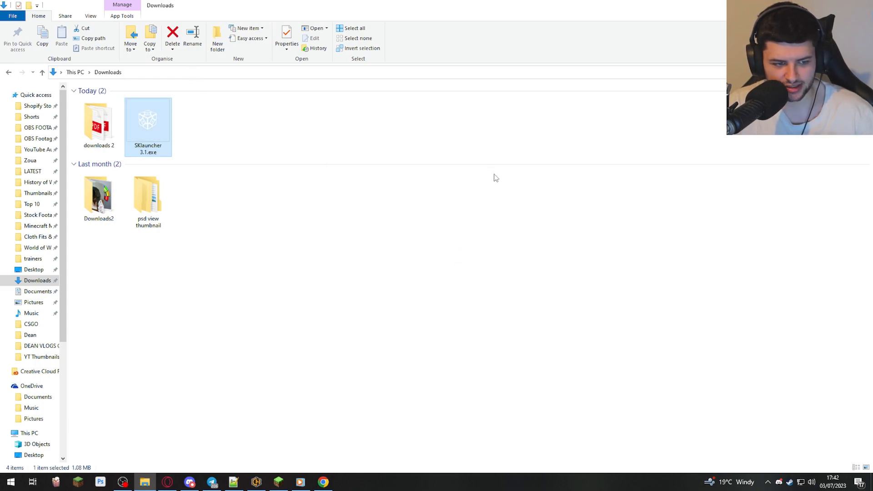
double_click(148, 121)
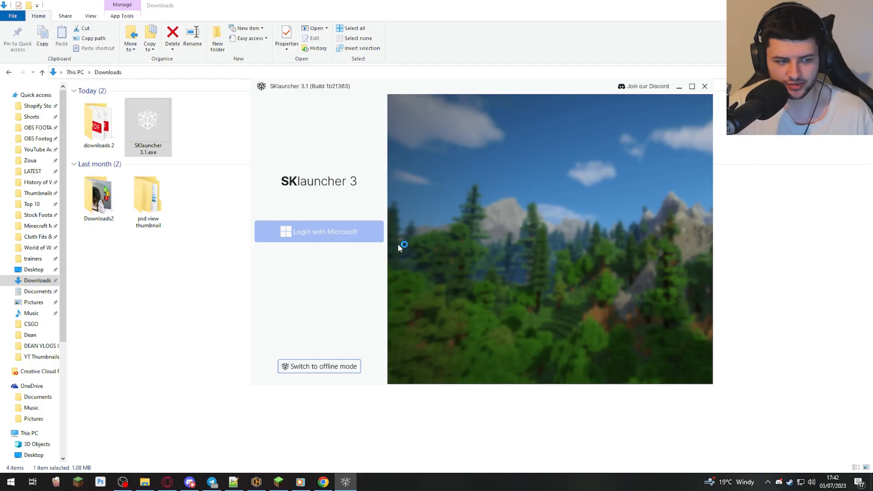
- Log in with Microsoft, choose the account, accept the launcher's access and finish sign-in
click(318, 232)
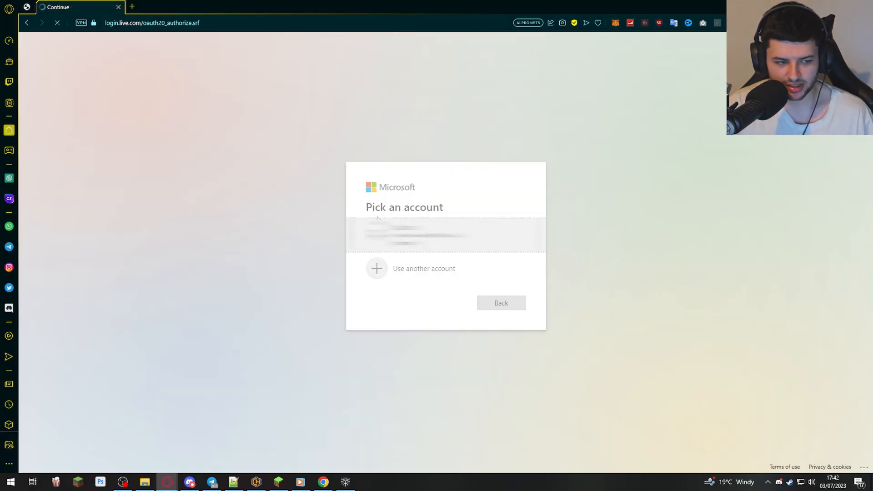
click(416, 235)
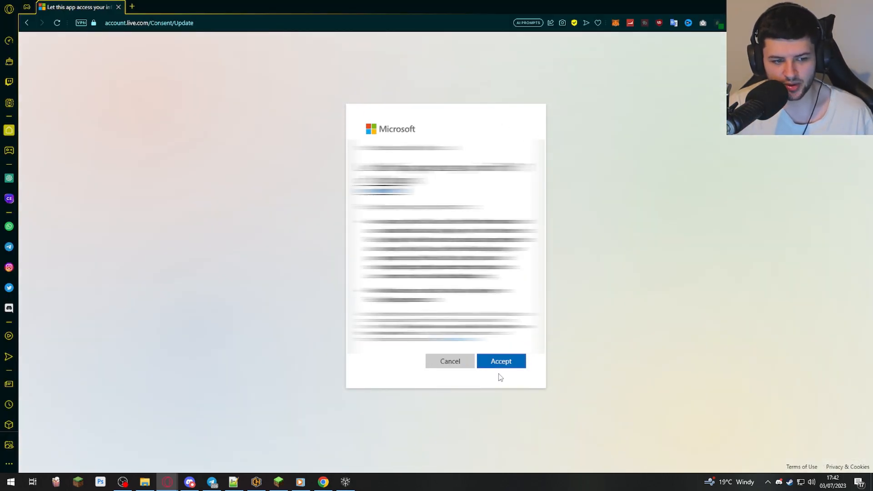
click(500, 361)
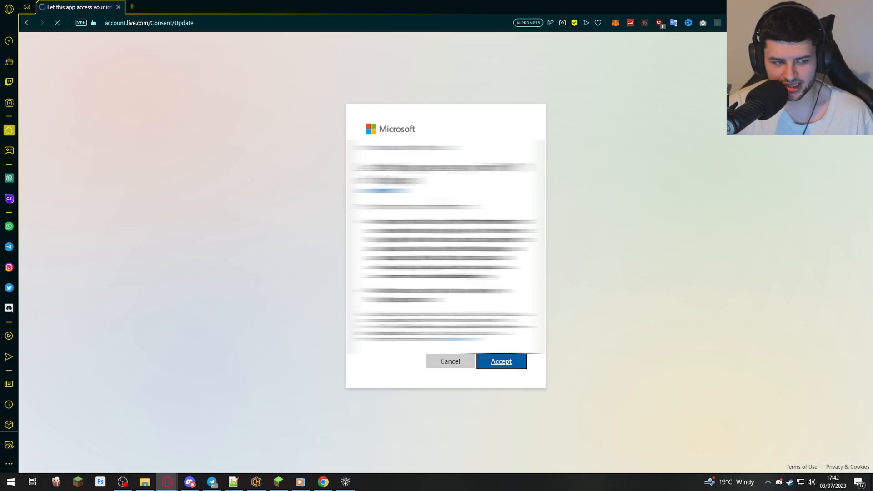
click(500, 360)
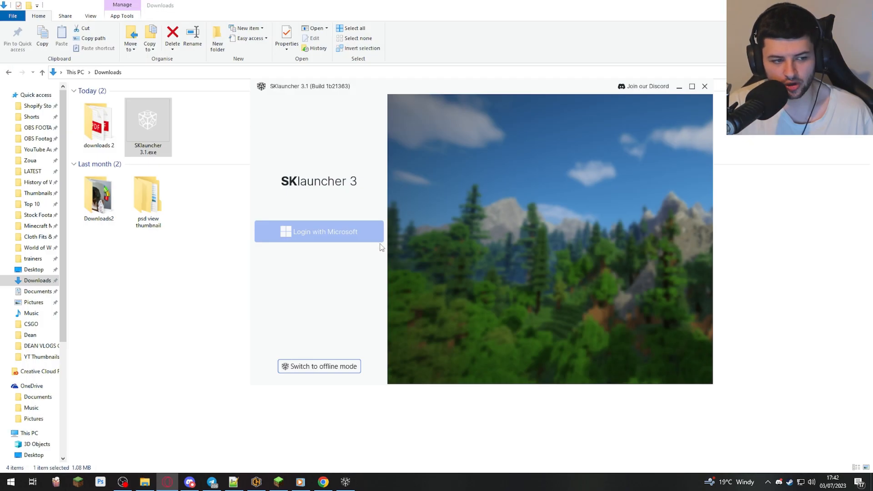
click(319, 231)
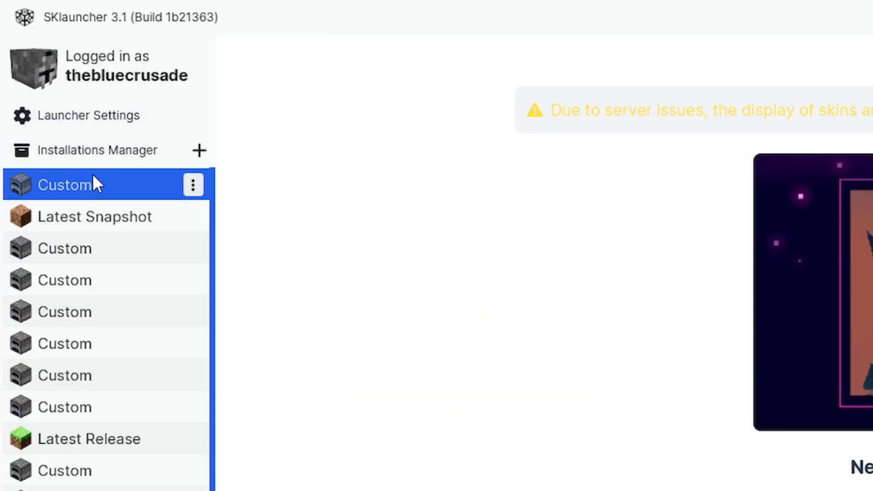
- Browse the installations list through Custom, Latest Snapshot and Latest Release entries down to 1.16.5-XRay and 1.19.2
click(192, 184)
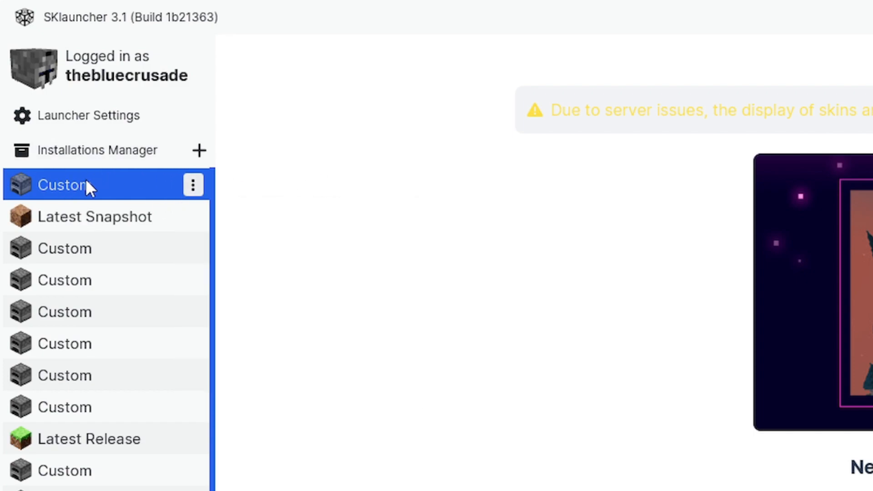
mouse_move(84, 209)
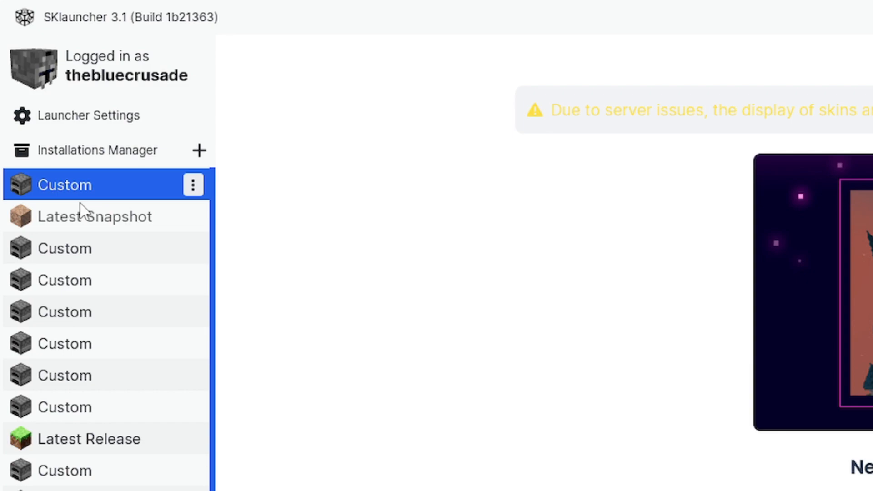
click(95, 216)
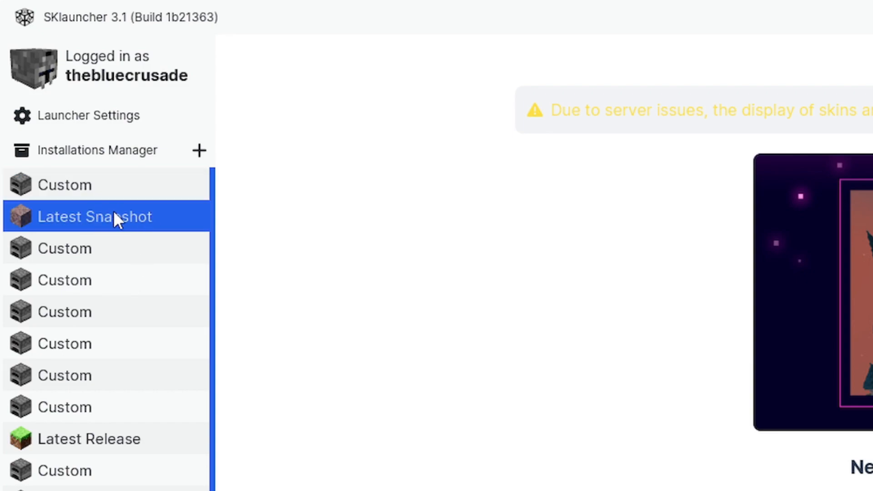
mouse_move(115, 225)
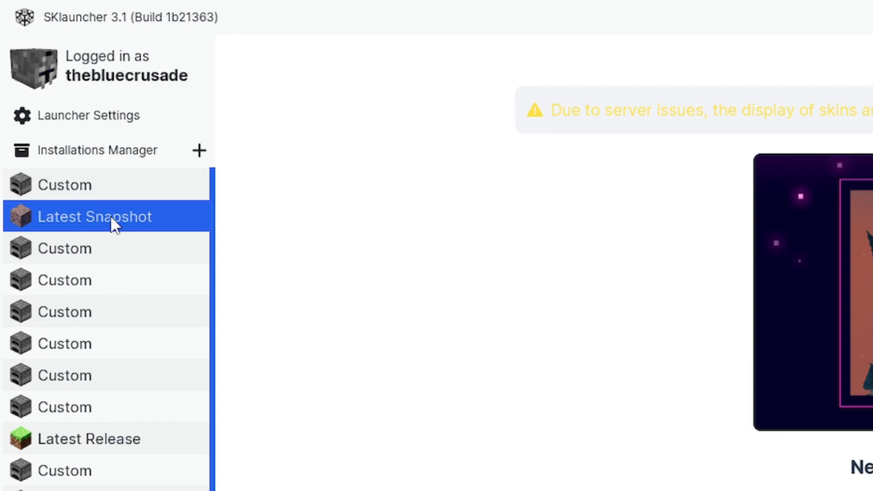
click(65, 247)
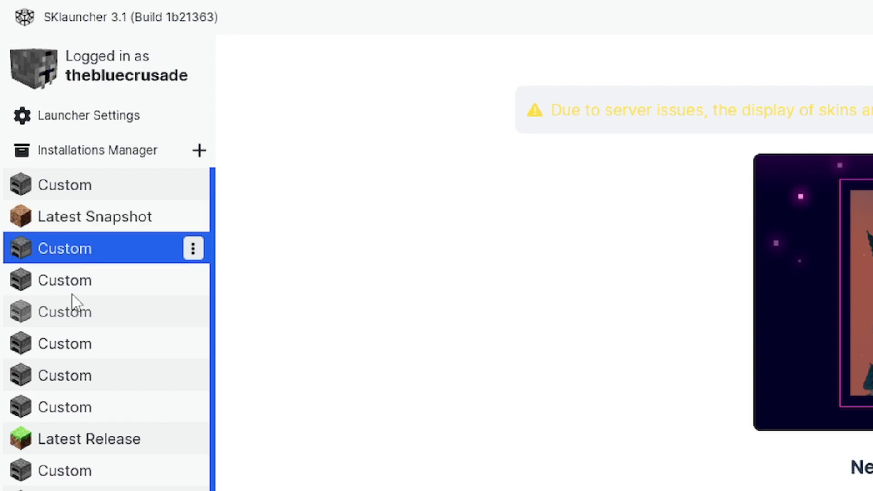
click(89, 439)
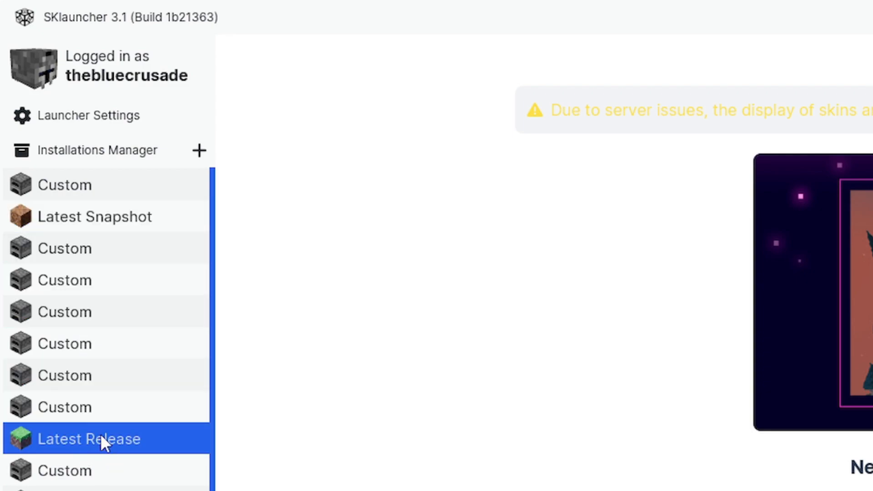
scroll(down, 3)
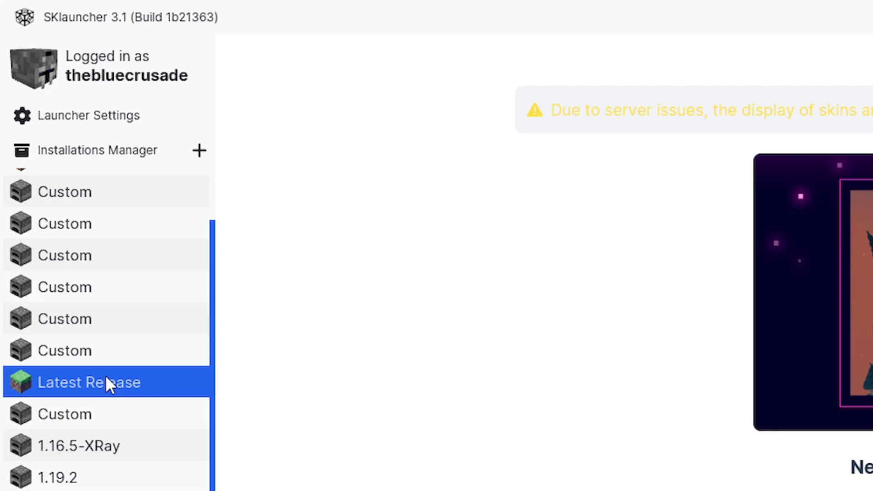
mouse_move(86, 412)
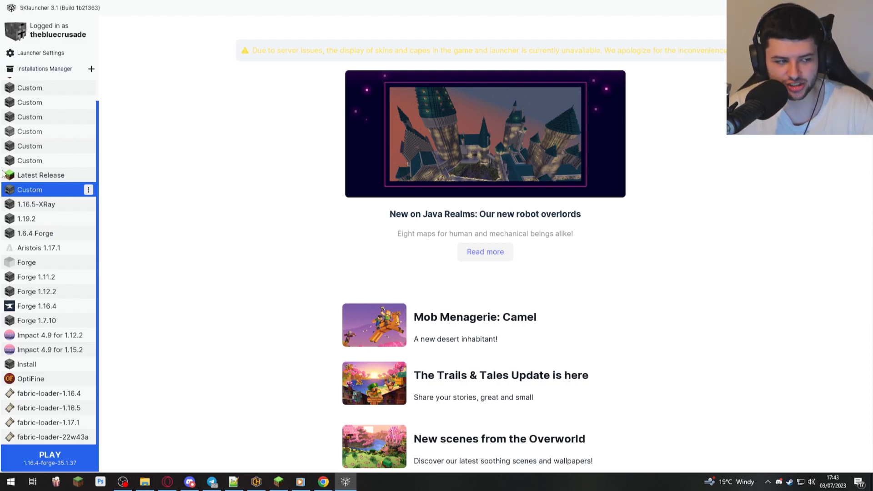
mouse_move(78, 284)
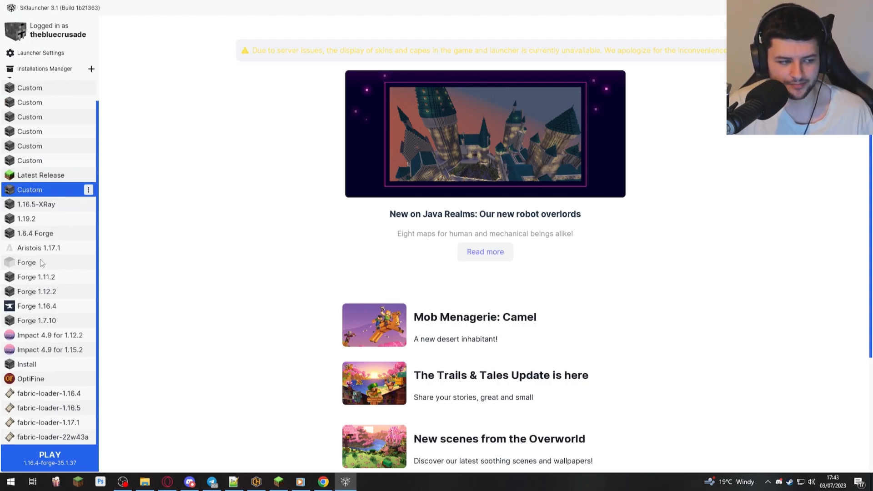
- Select a fabric-loader installation and bring up Launcher Settings
click(49, 393)
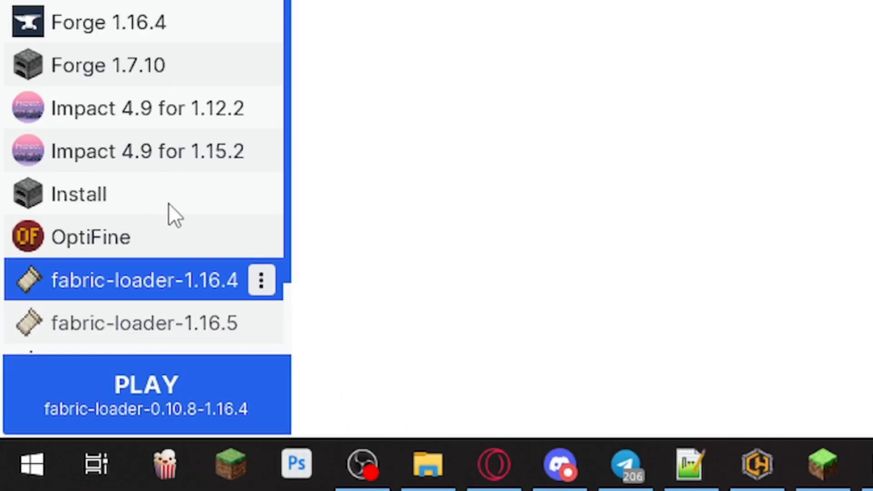
click(145, 322)
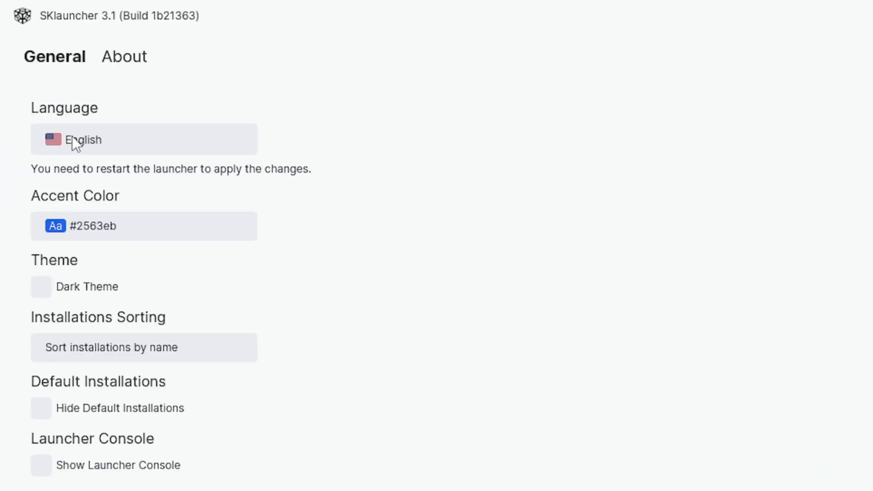
- Keep English, sort installations by last played, hide default installations and view the Mods section
click(143, 139)
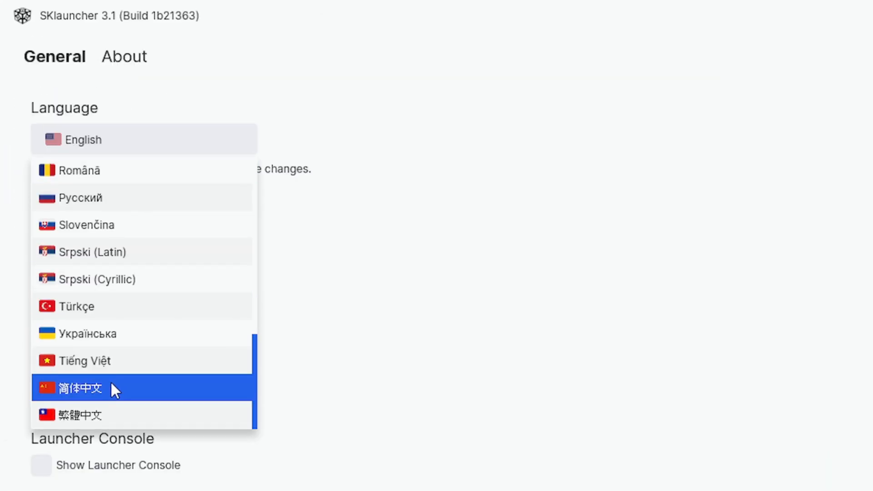
click(143, 139)
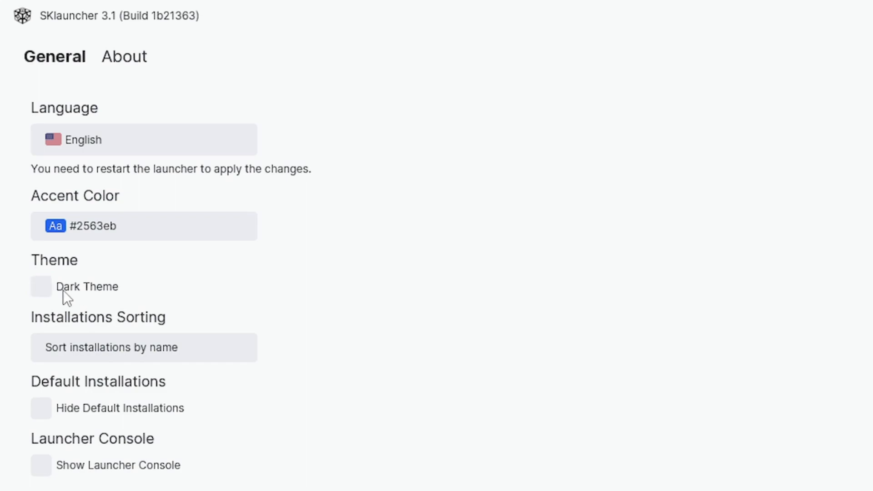
click(144, 347)
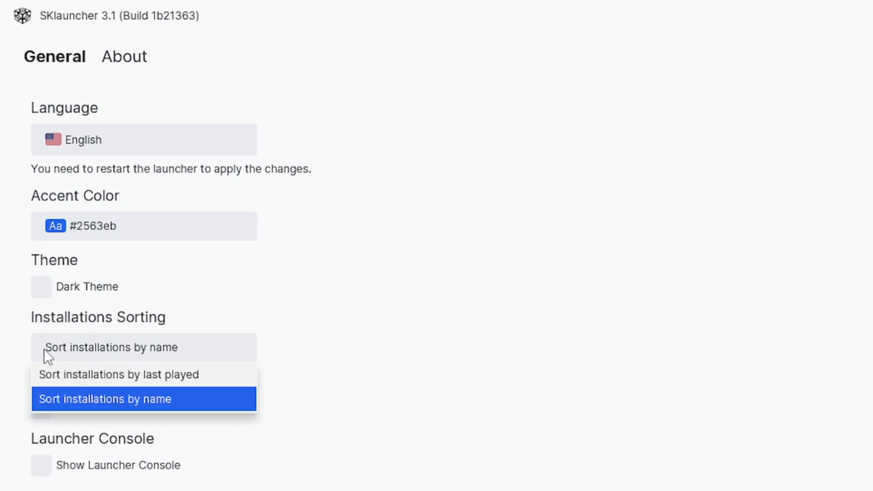
mouse_move(177, 401)
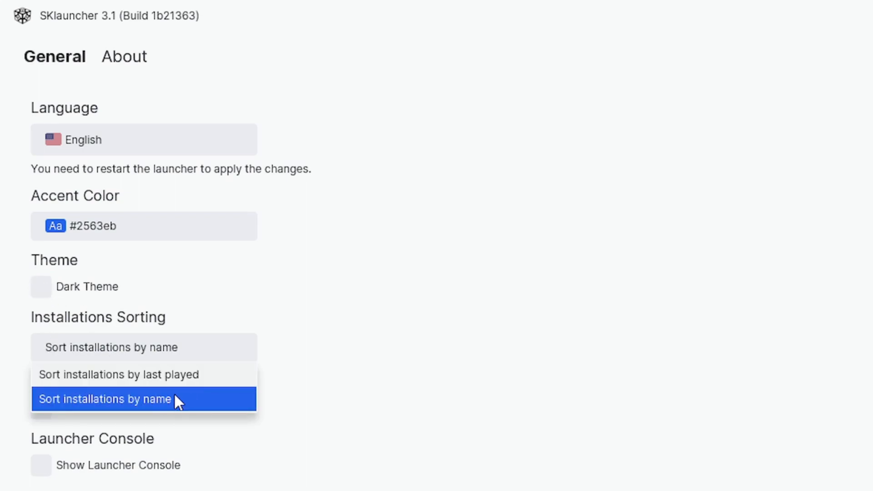
click(118, 374)
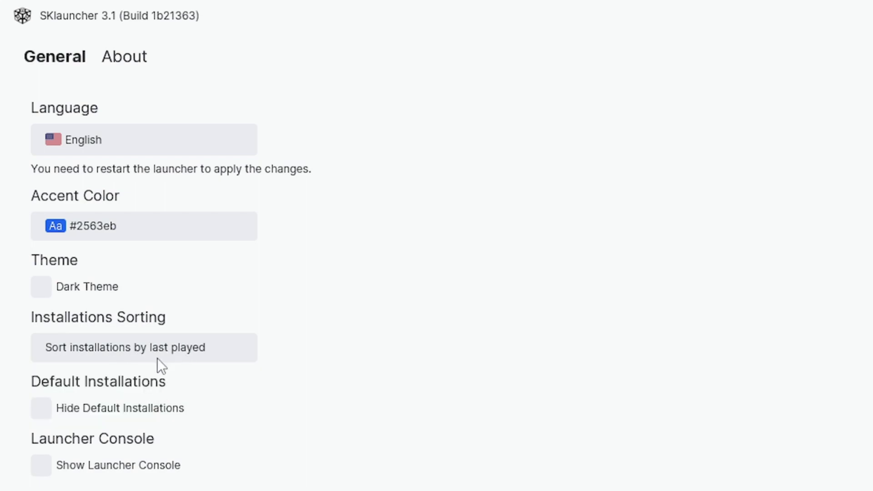
click(41, 408)
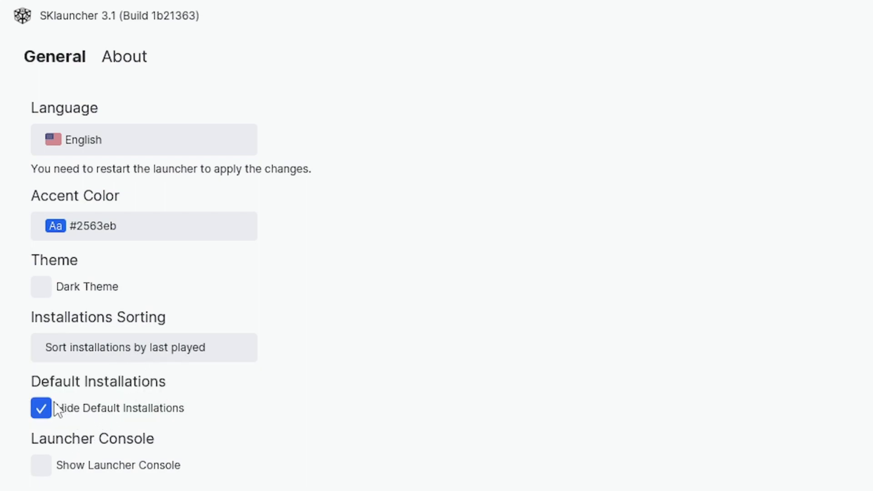
mouse_move(51, 443)
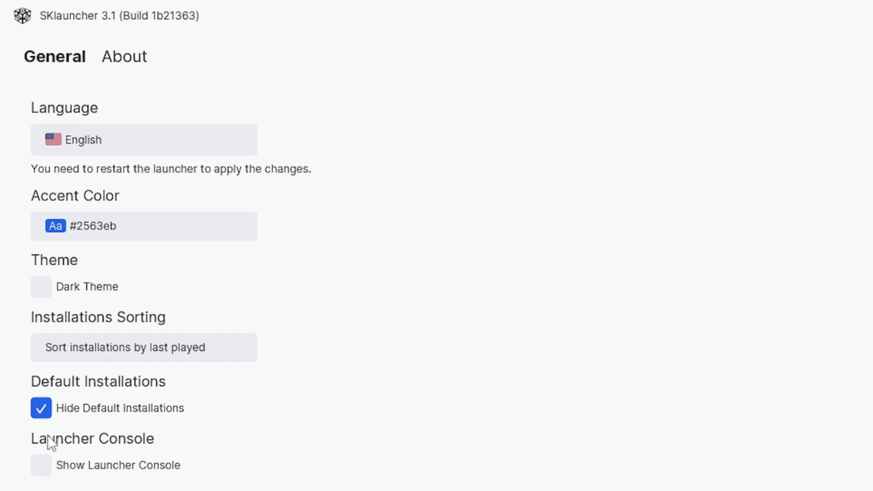
click(40, 465)
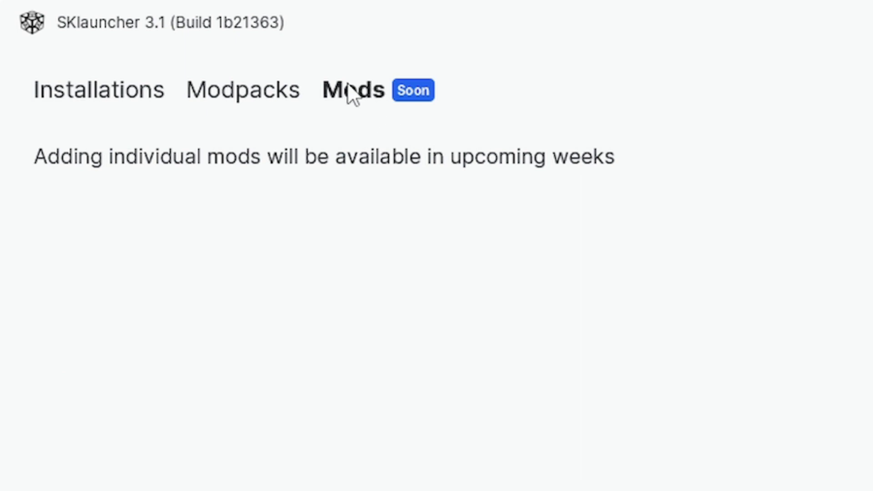
mouse_move(259, 156)
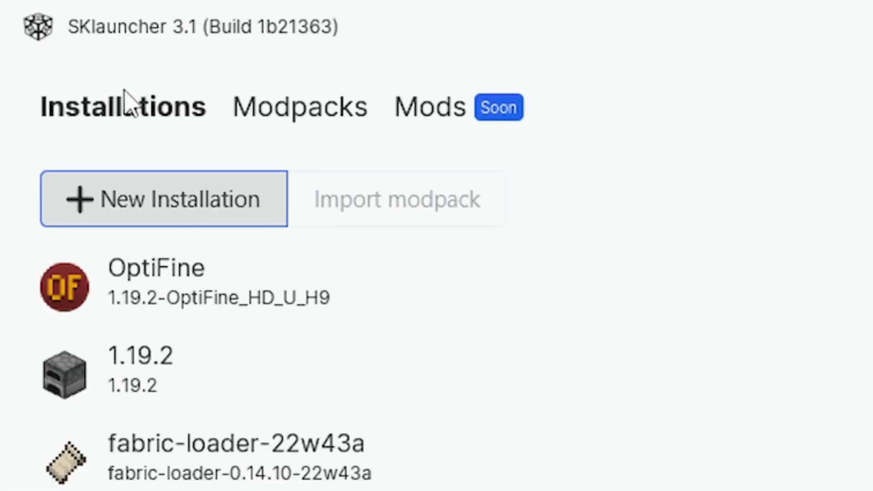
- Create a new installation and name it 'Minecraft Modded', removing the stray extra letters
click(164, 199)
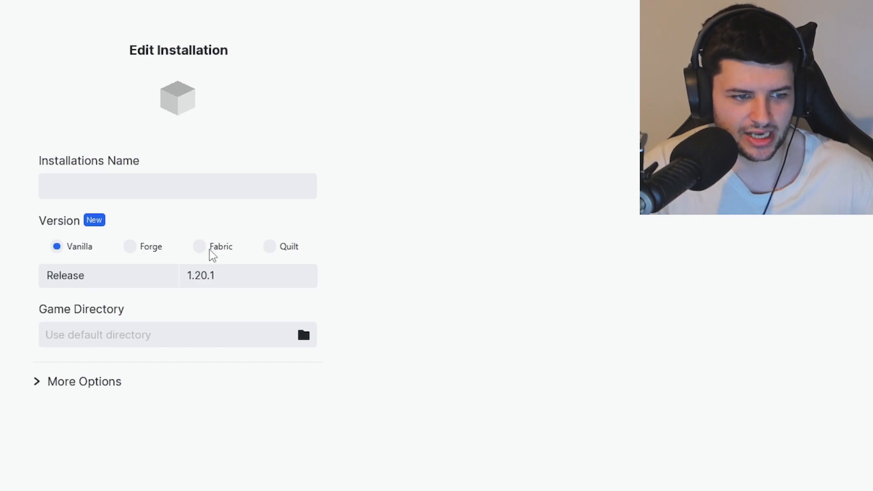
text(Minecraft Modded)
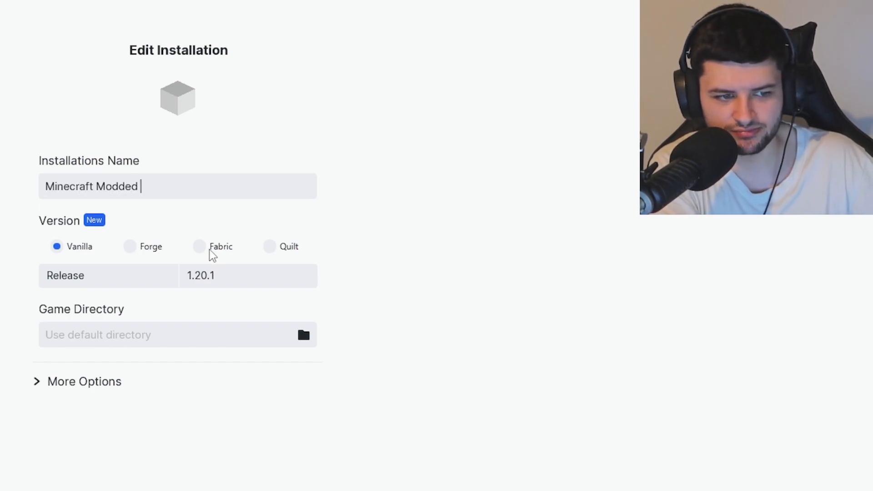
text(Lat)
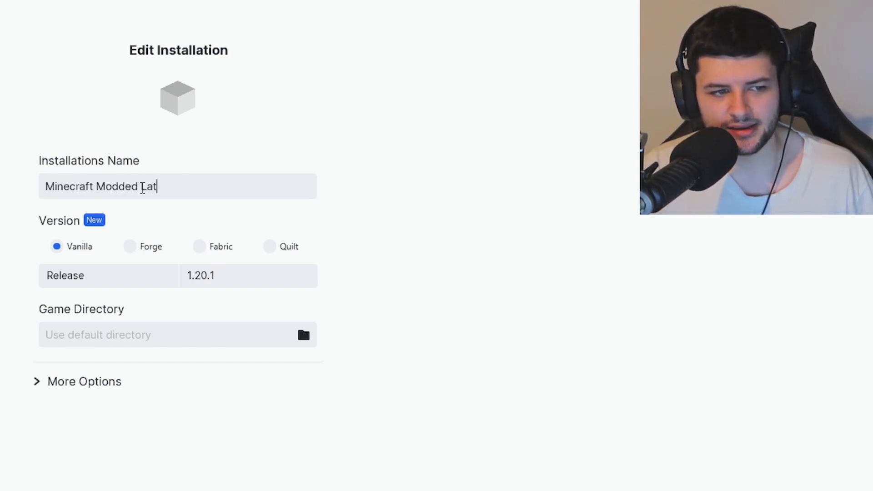
key(Backspace)
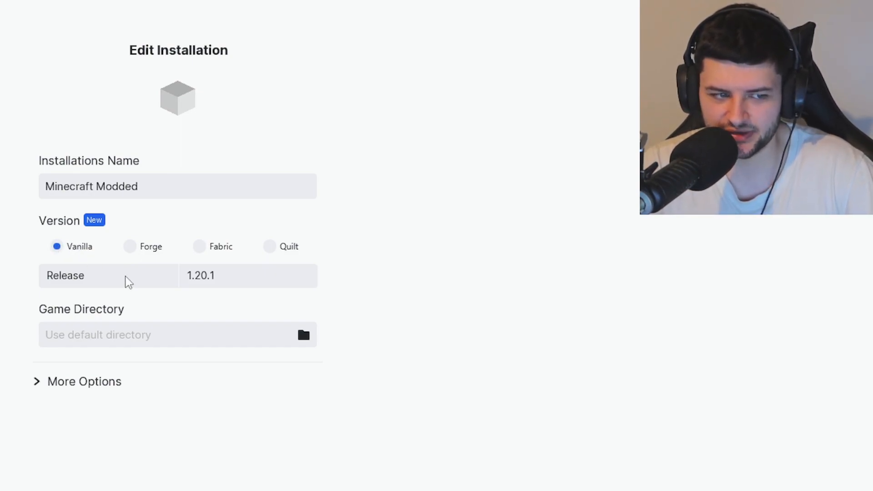
mouse_move(202, 282)
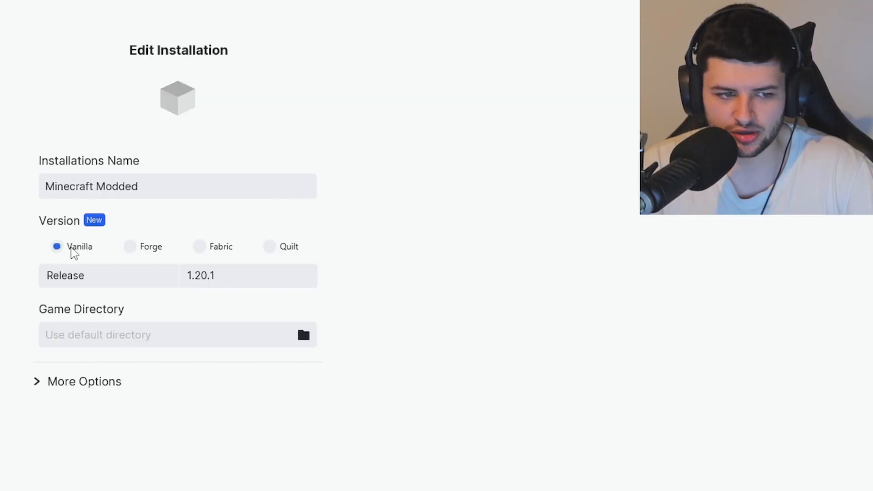
- Preview Fabric and Quilt, settle on Forge 47.0.35 for Minecraft 1.20.1
click(129, 246)
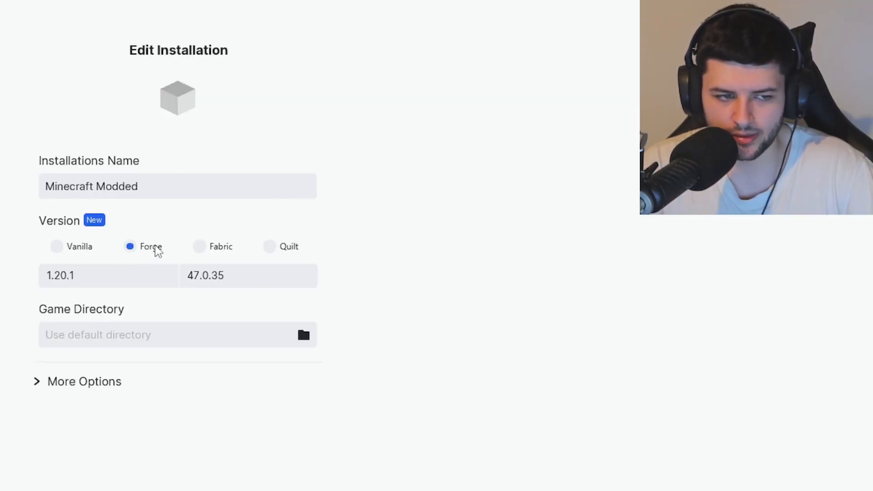
click(200, 247)
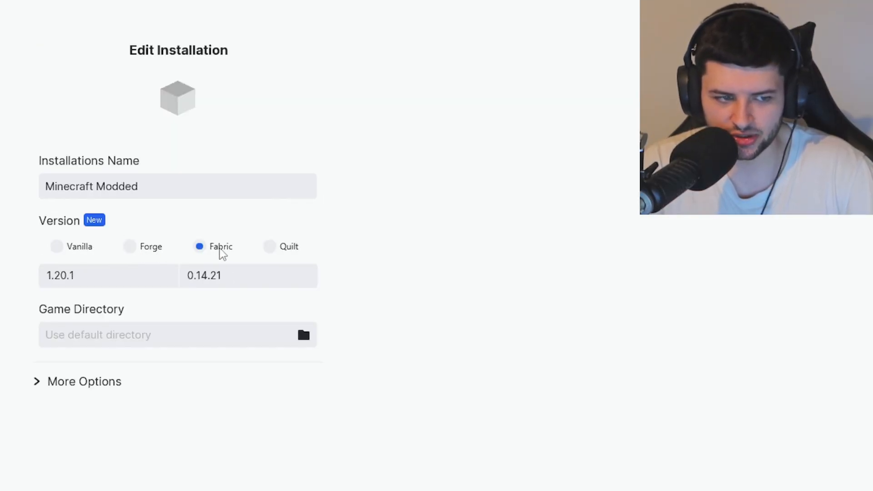
click(249, 274)
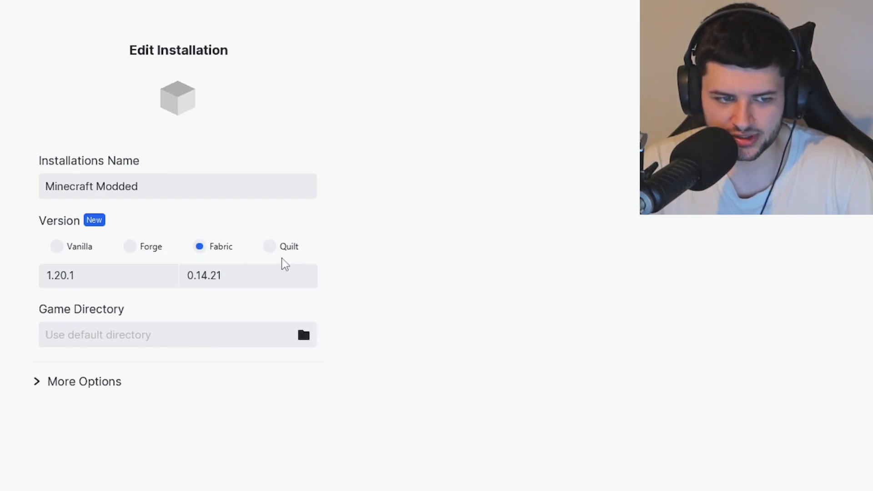
click(269, 246)
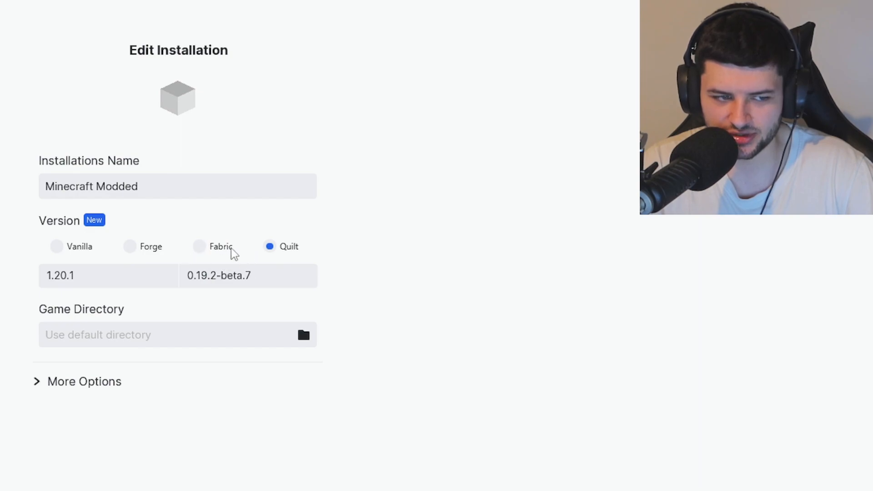
click(130, 246)
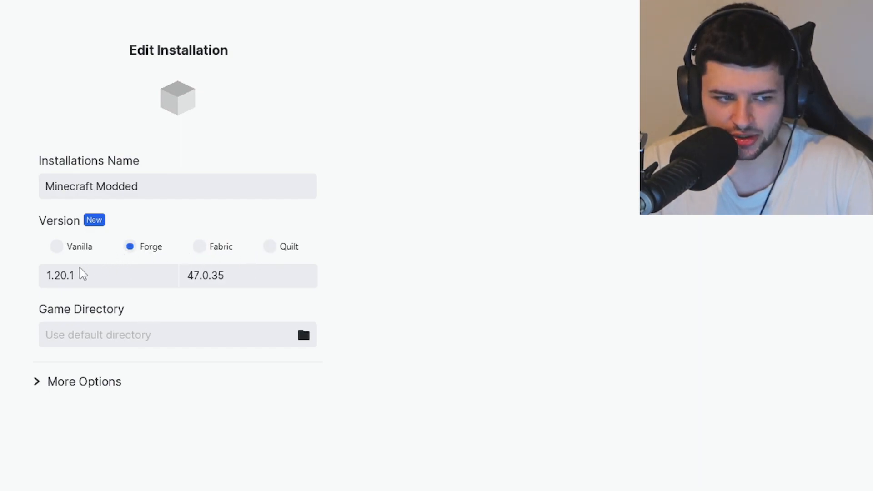
click(108, 275)
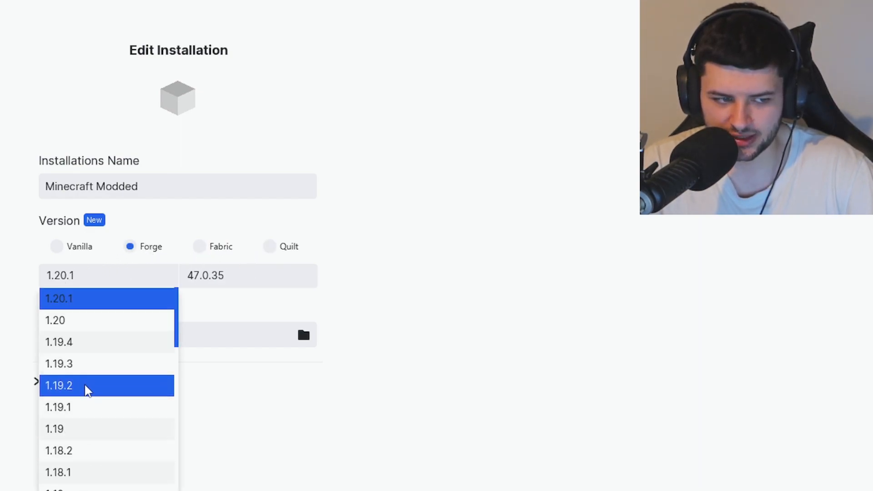
click(247, 276)
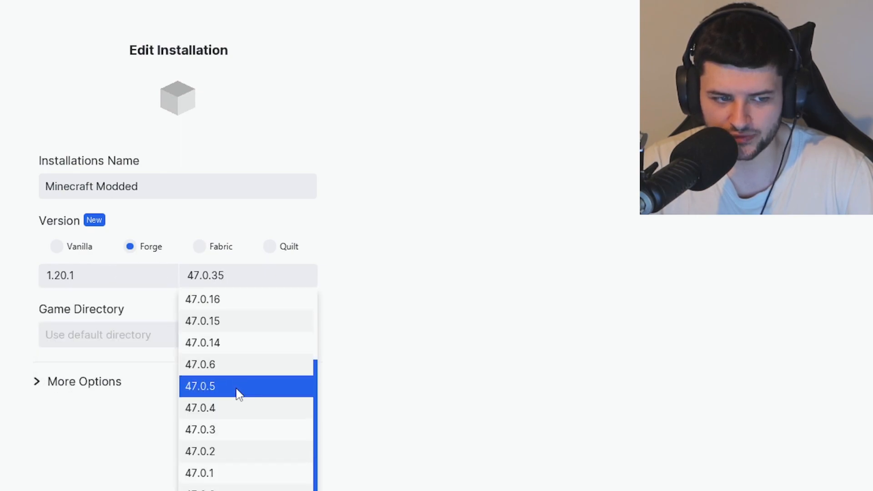
click(396, 274)
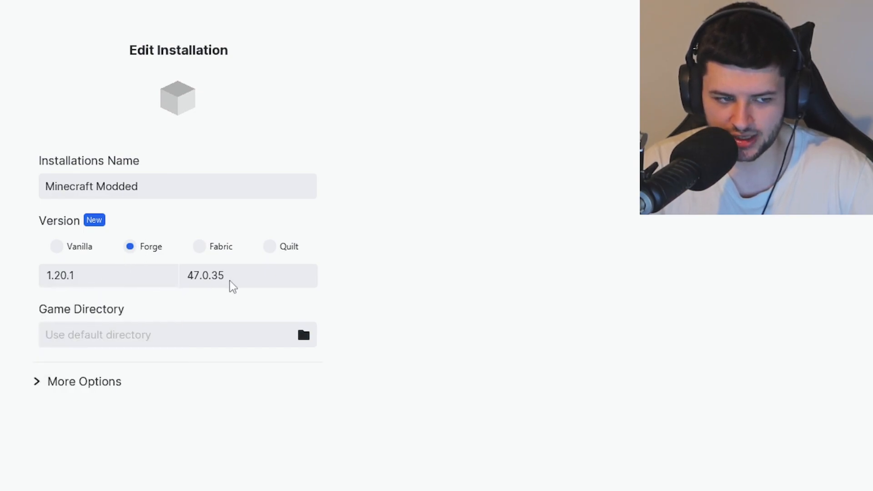
mouse_move(82, 278)
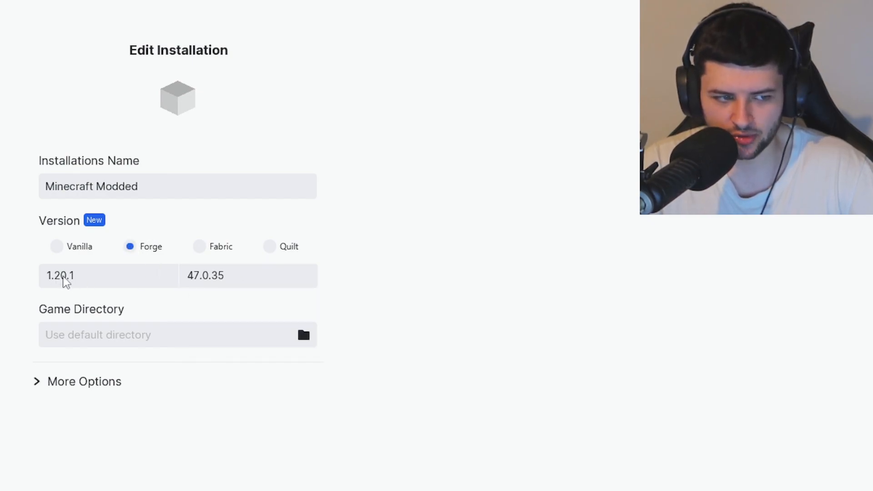
- Under More Options set the resolution to 1280 x 720 and list the maximum memory choices
click(84, 381)
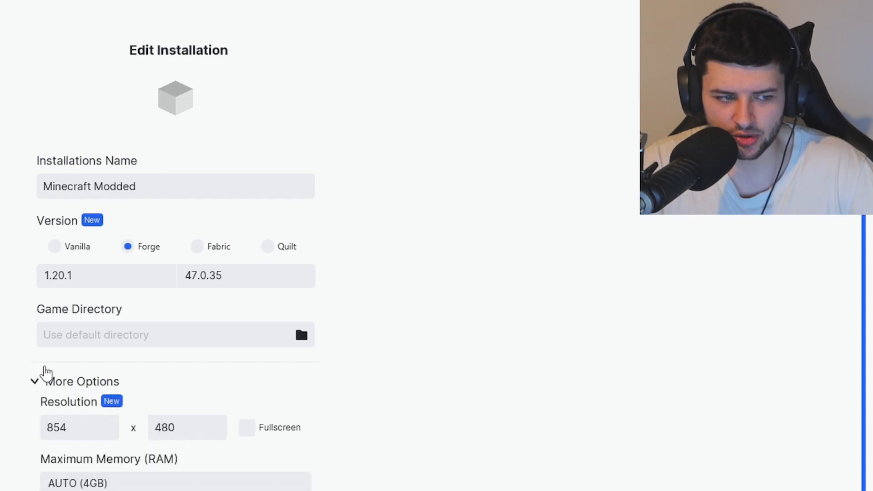
scroll(down, 3)
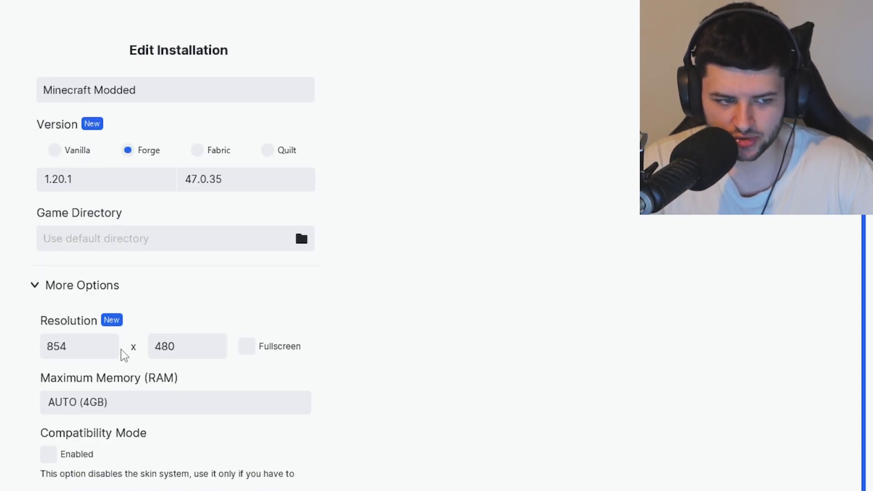
text(1)
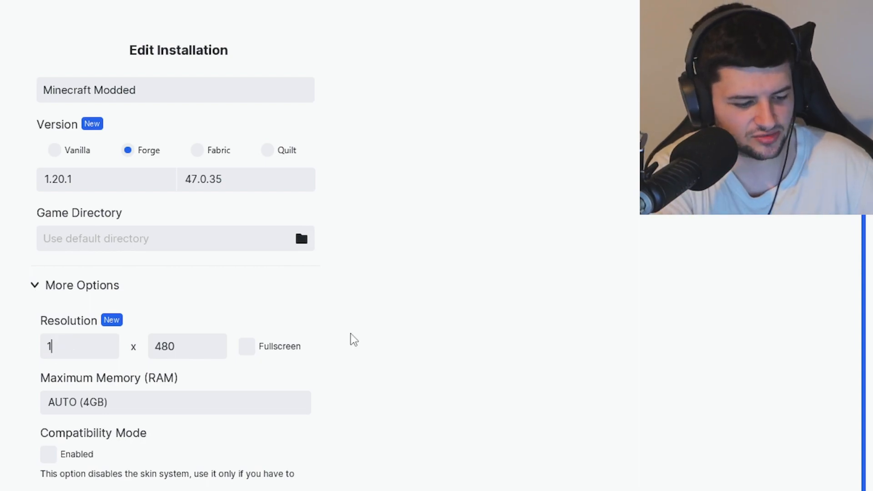
text(280)
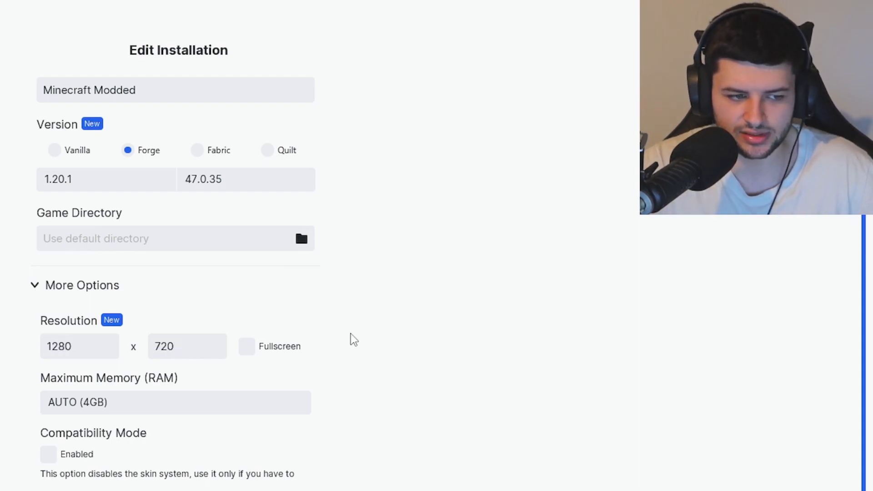
mouse_move(6, 440)
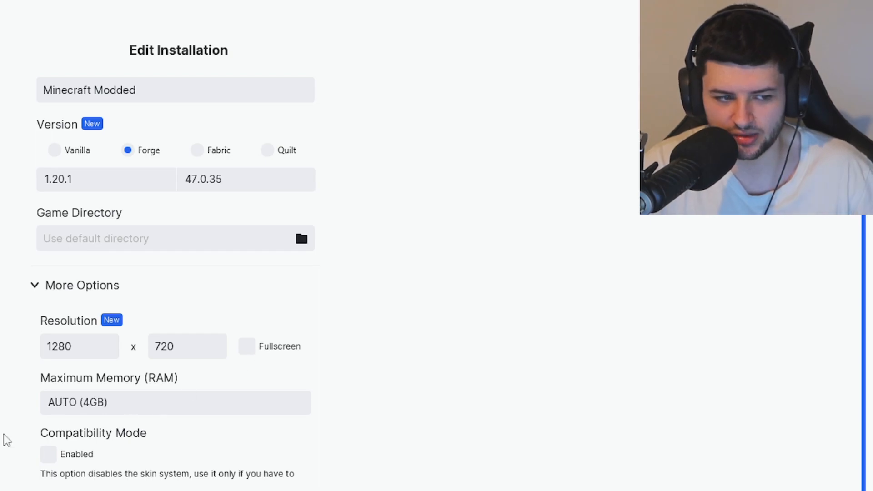
mouse_move(92, 402)
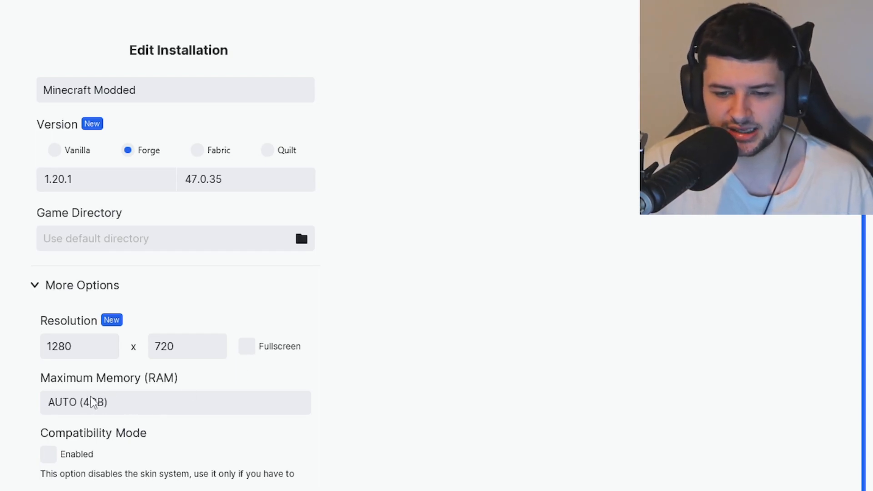
click(175, 403)
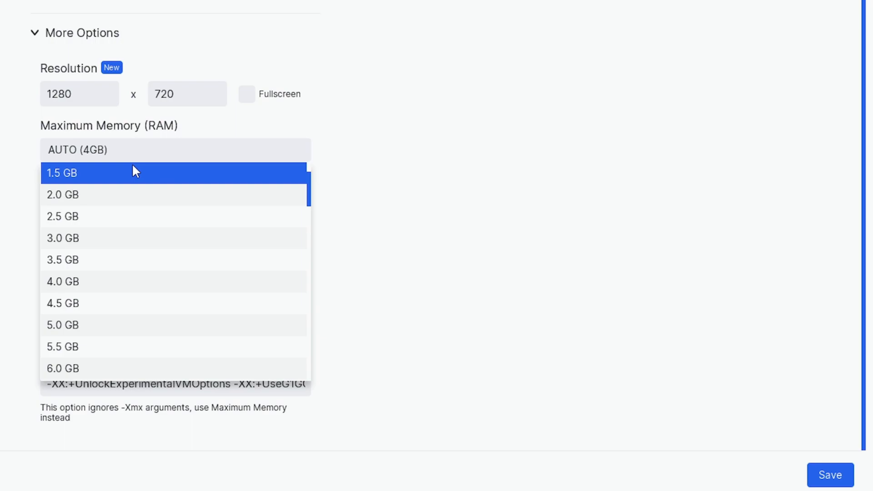
- Set the Minecraft Modded installation's maximum memory to 11.0 GB instead of automatic
scroll(down, 3)
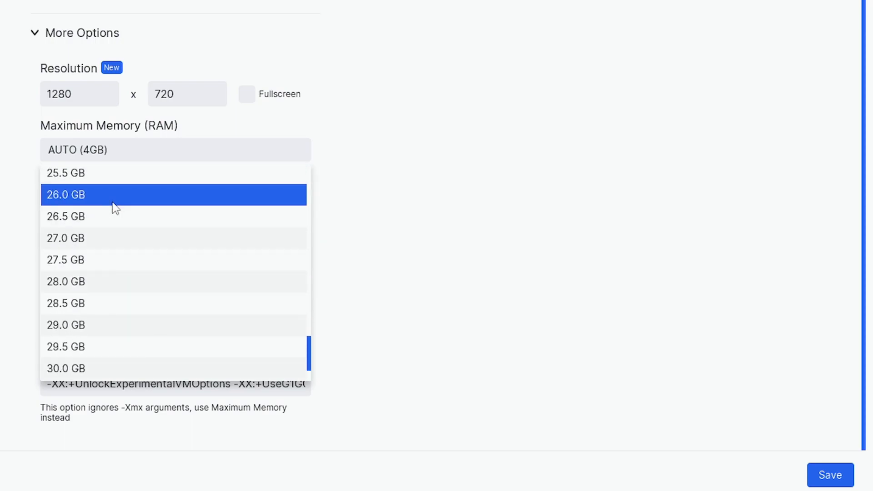
scroll(down, 3)
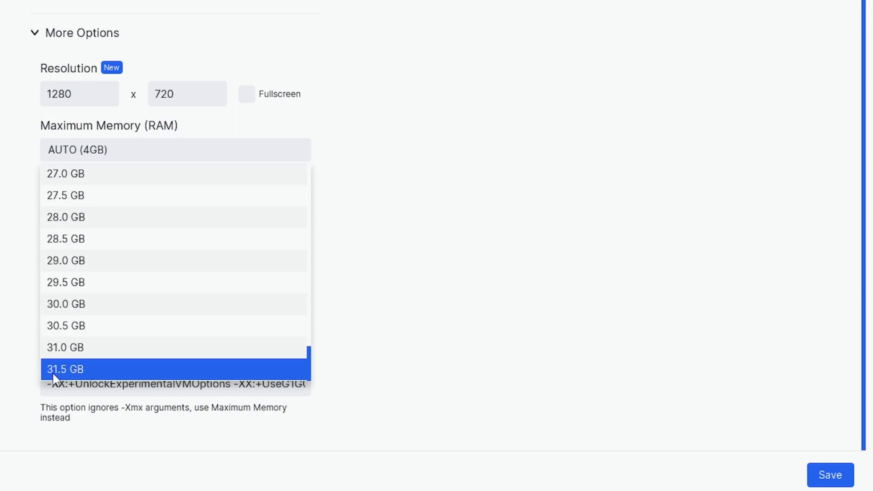
mouse_move(139, 239)
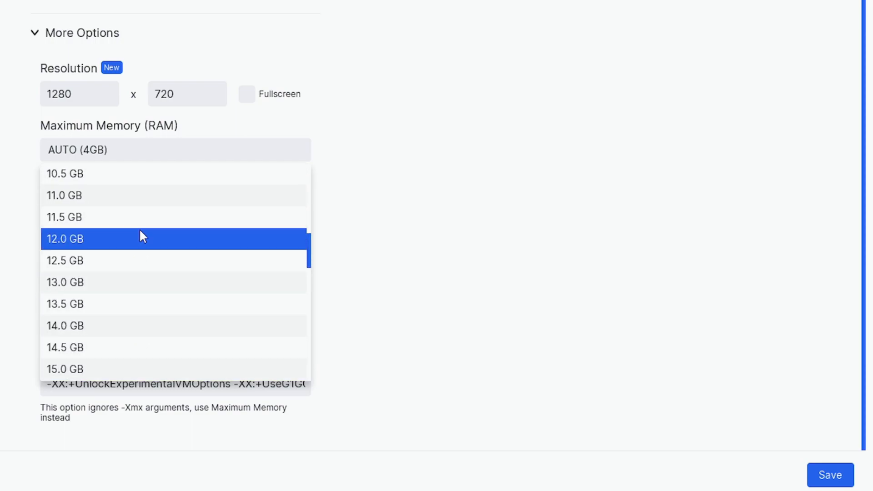
click(64, 195)
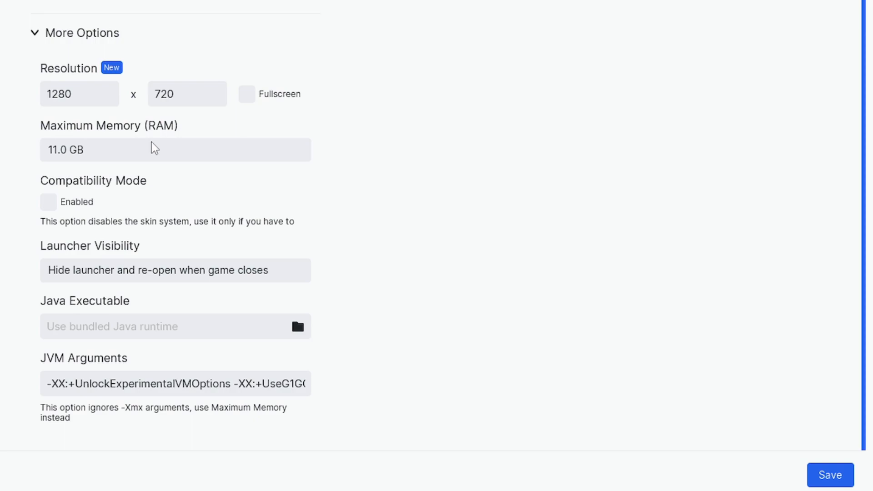
mouse_move(117, 134)
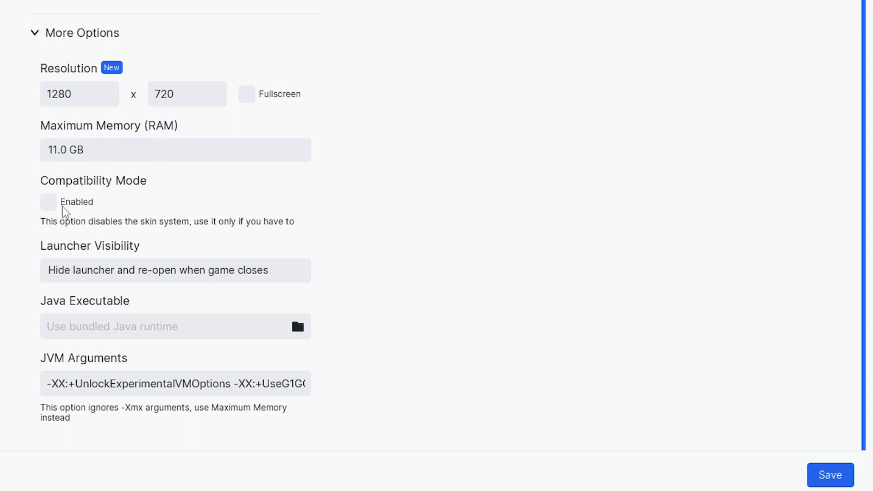
mouse_move(29, 169)
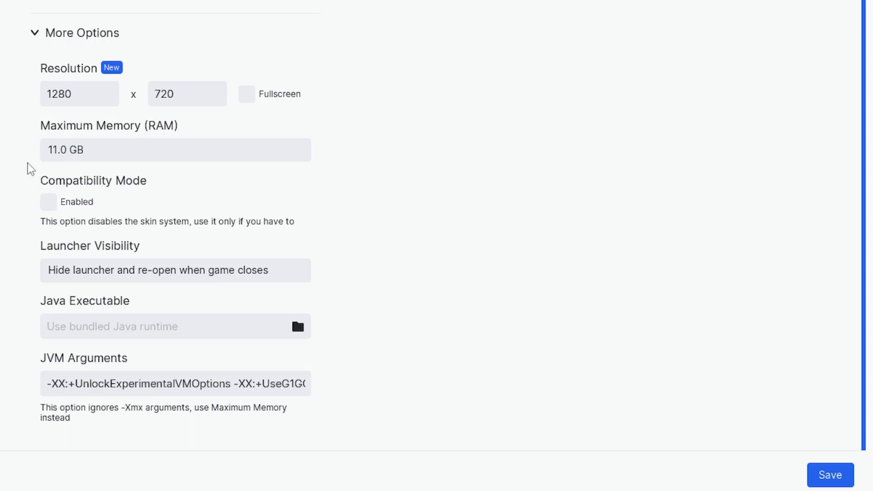
mouse_move(170, 230)
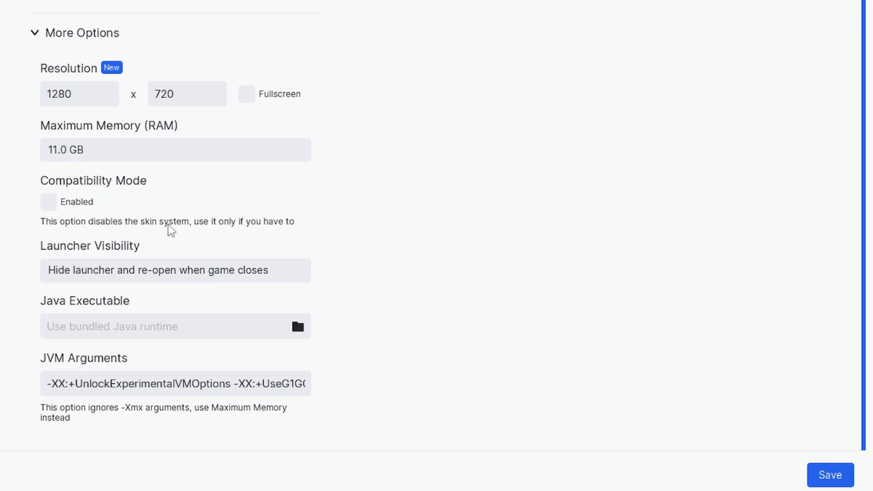
mouse_move(176, 255)
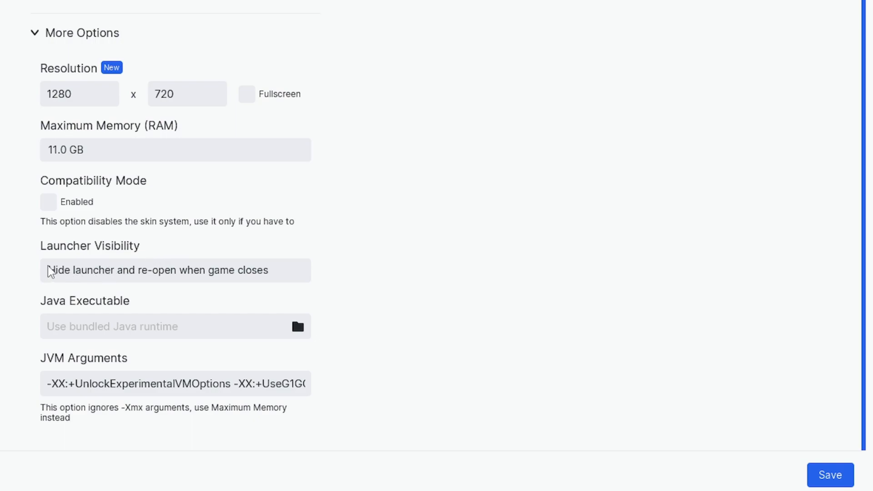
click(175, 270)
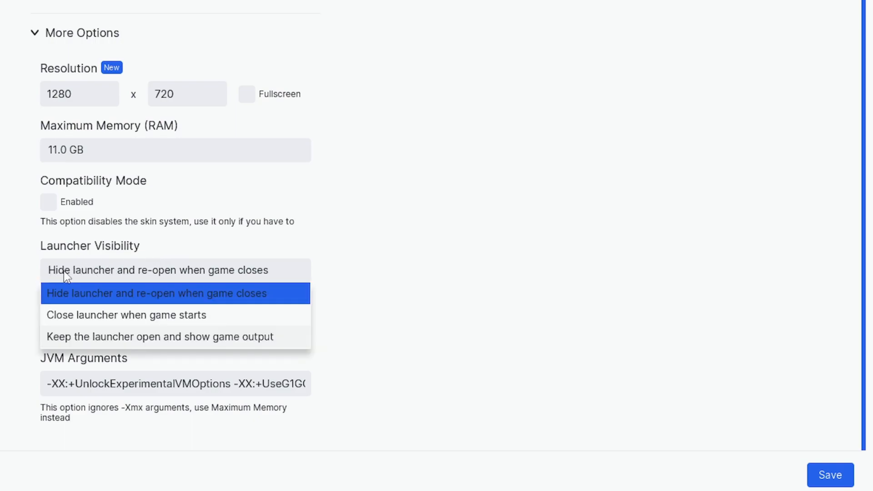
click(155, 294)
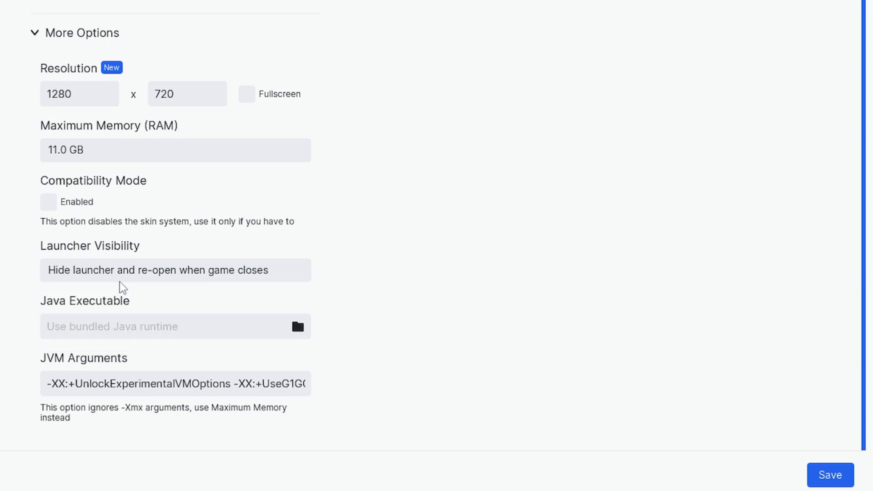
mouse_move(71, 309)
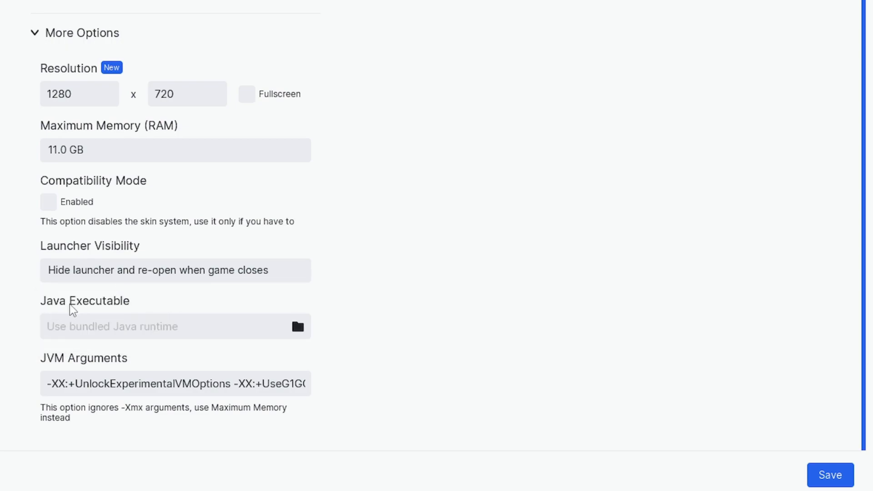
double_click(192, 384)
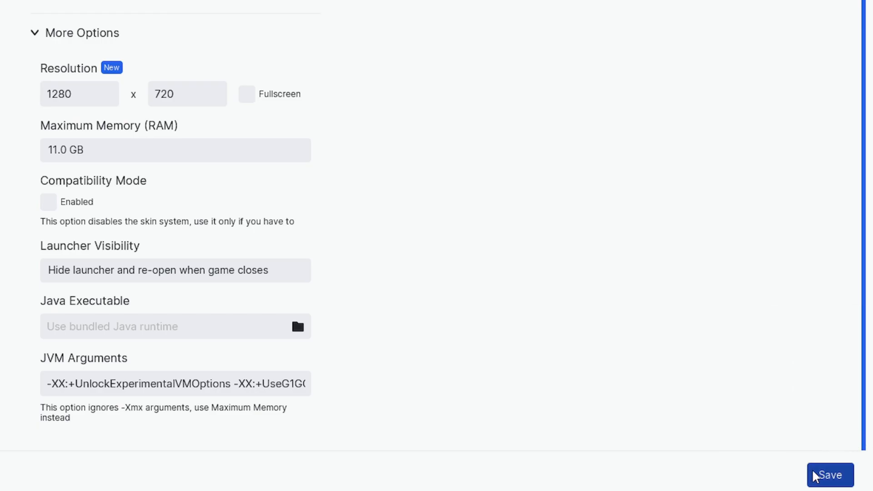
- Save the Minecraft Modded settings, recheck them via Edit Installation, then open its .minecraft game folder
click(829, 474)
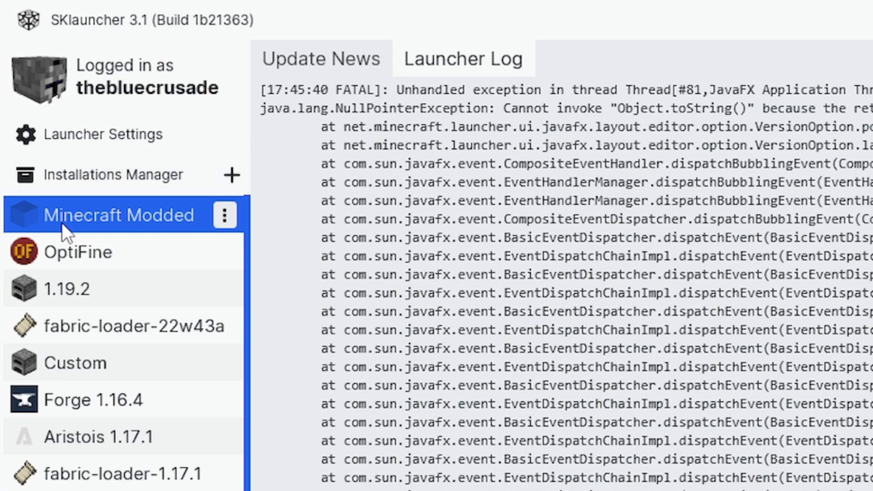
click(224, 215)
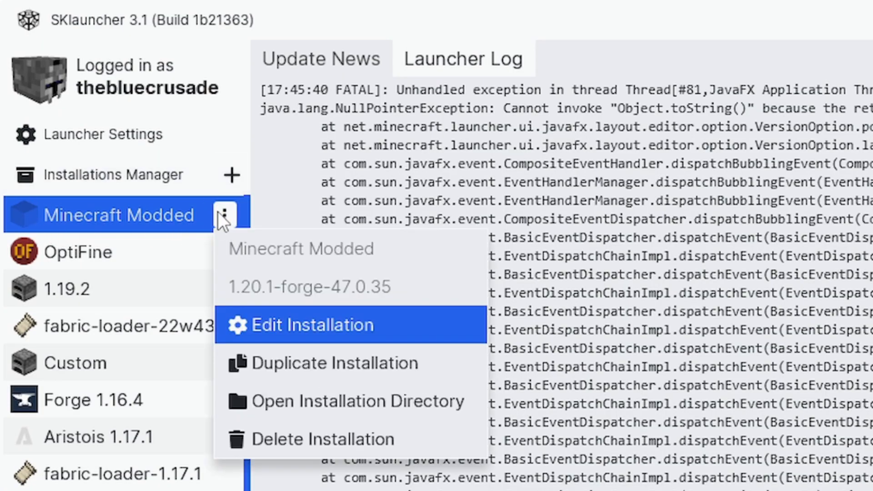
mouse_move(289, 292)
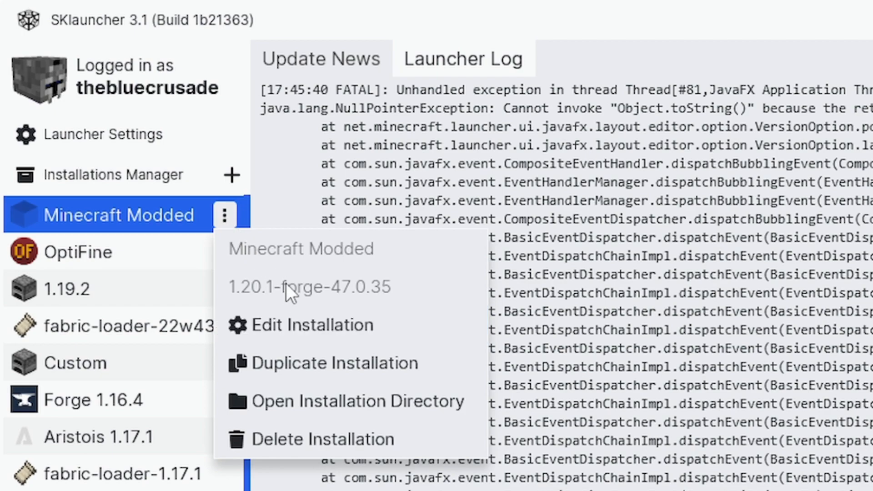
click(312, 325)
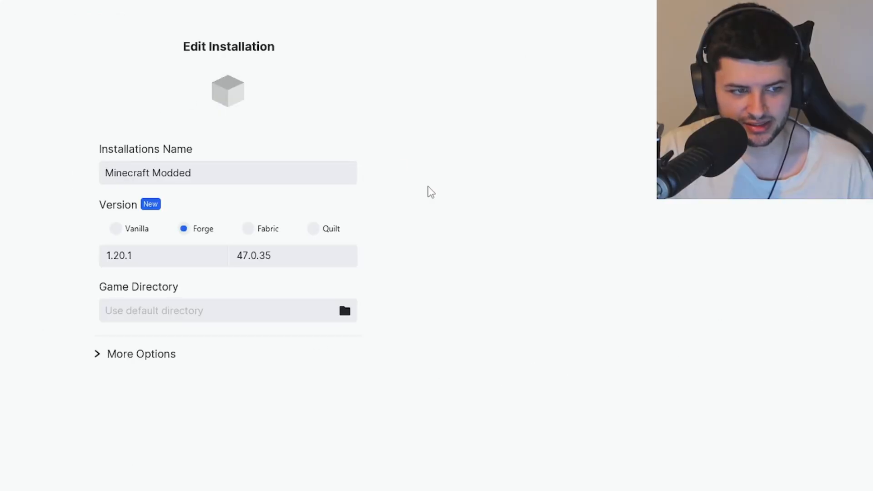
mouse_move(292, 232)
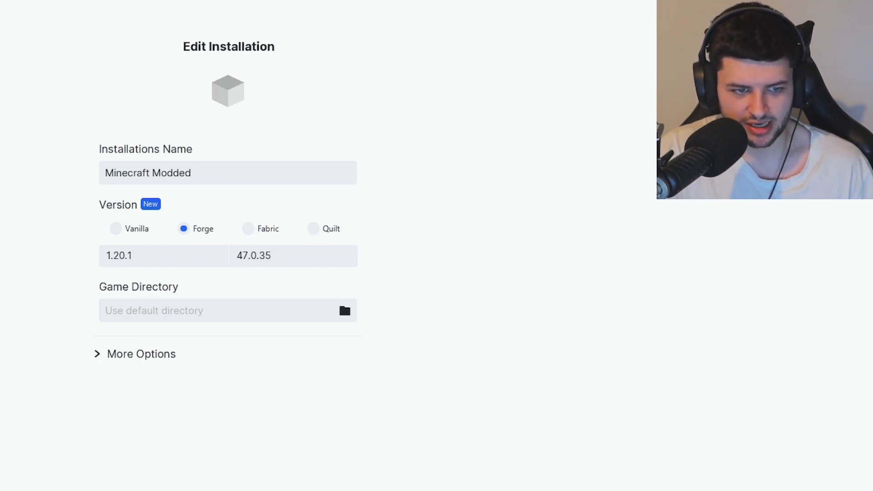
click(226, 217)
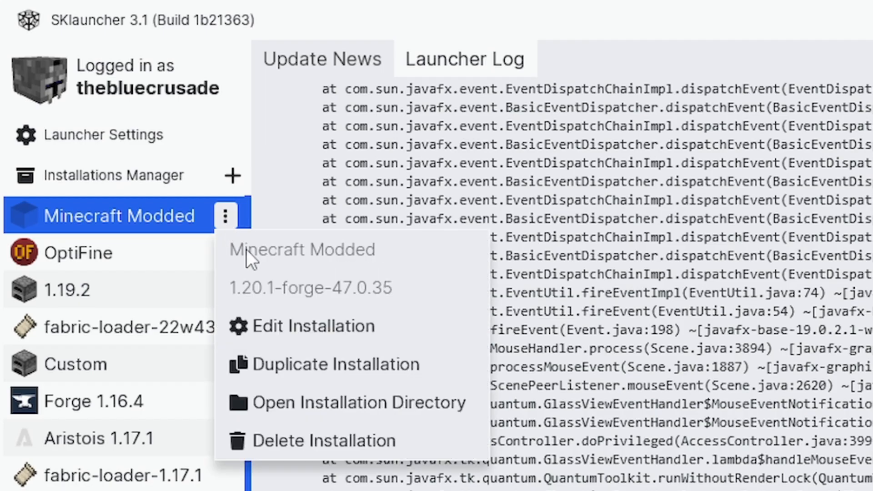
mouse_move(305, 403)
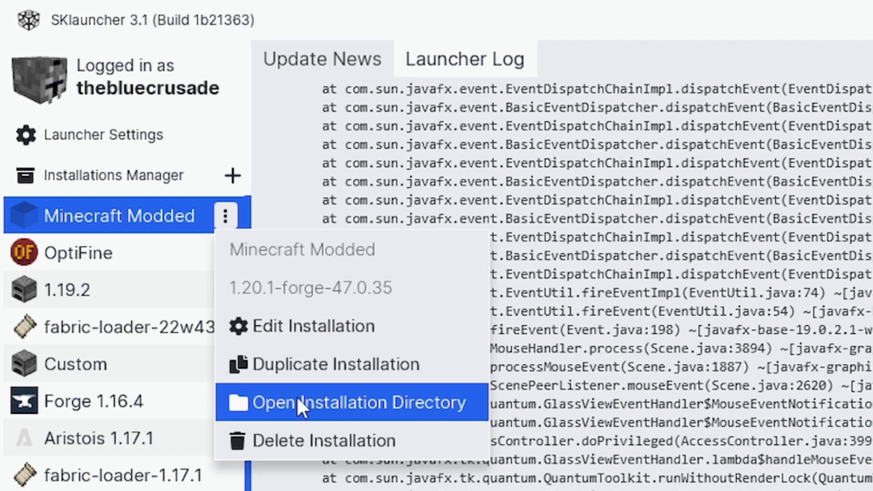
click(353, 402)
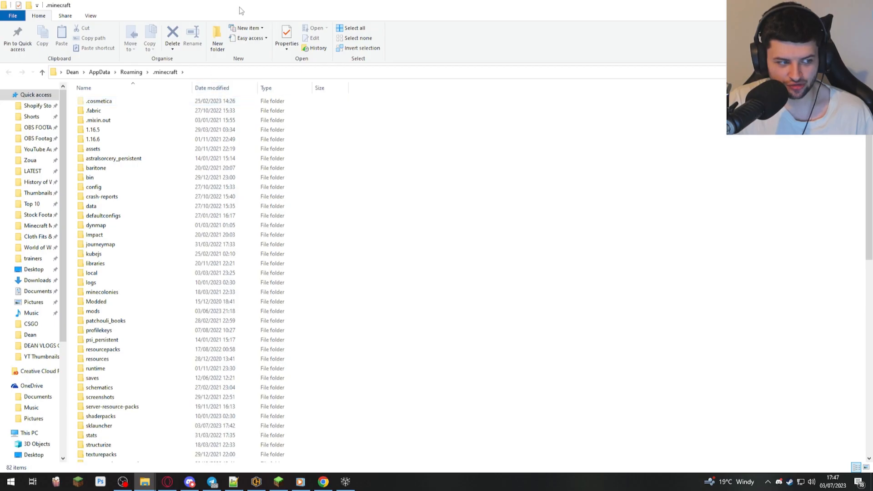
- Look through the .minecraft folder, then return to SKlauncher's options menu for Minecraft Modded
scroll(down, 3)
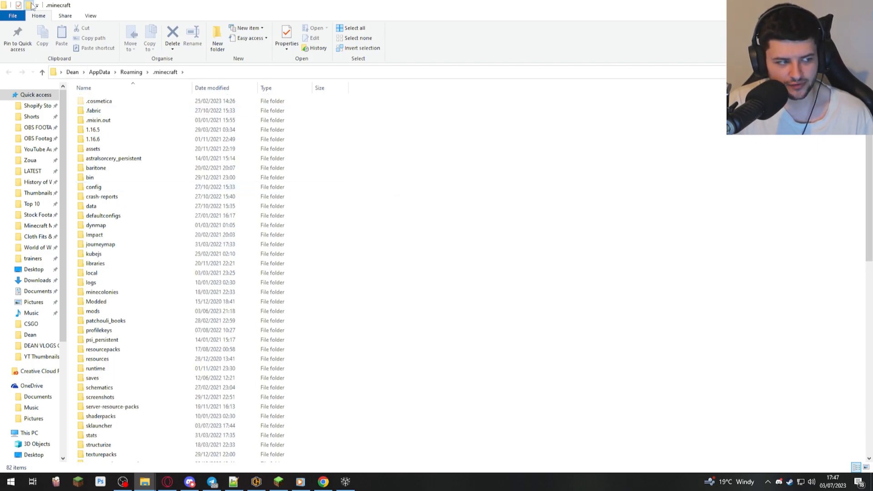
text(m)
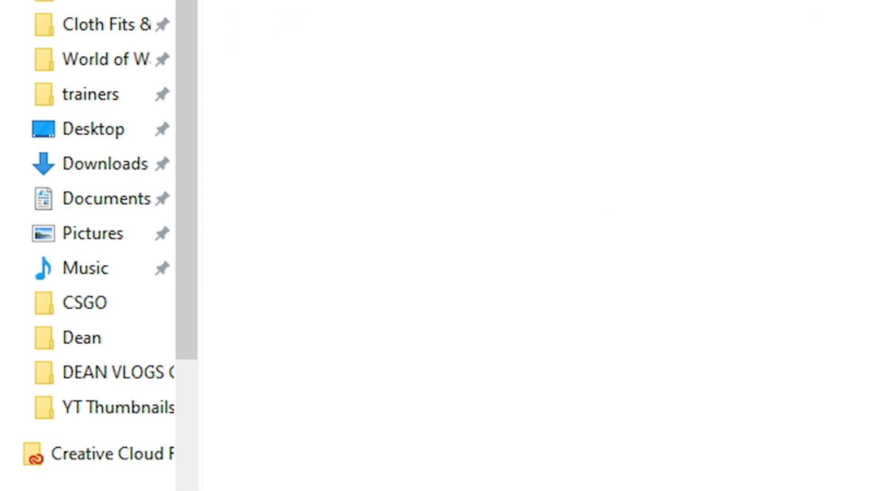
click(334, 189)
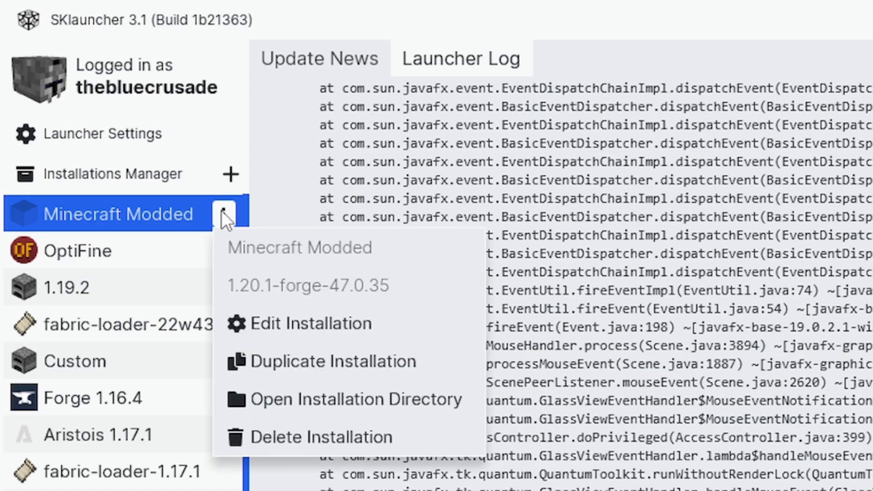
- Edit the Minecraft Modded installation to give it its own game directory inside .minecraft and save
click(309, 323)
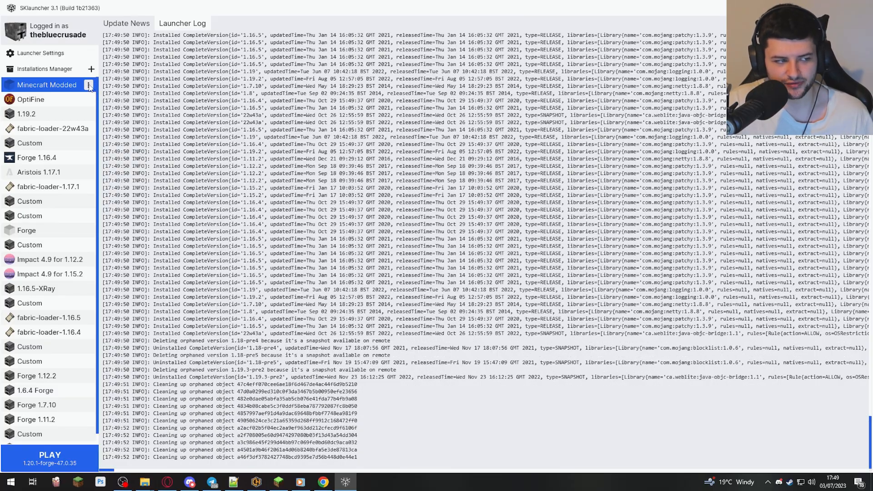
- Open Minecraft Modded's new modded120 game folder and browse into its mods folder
click(88, 86)
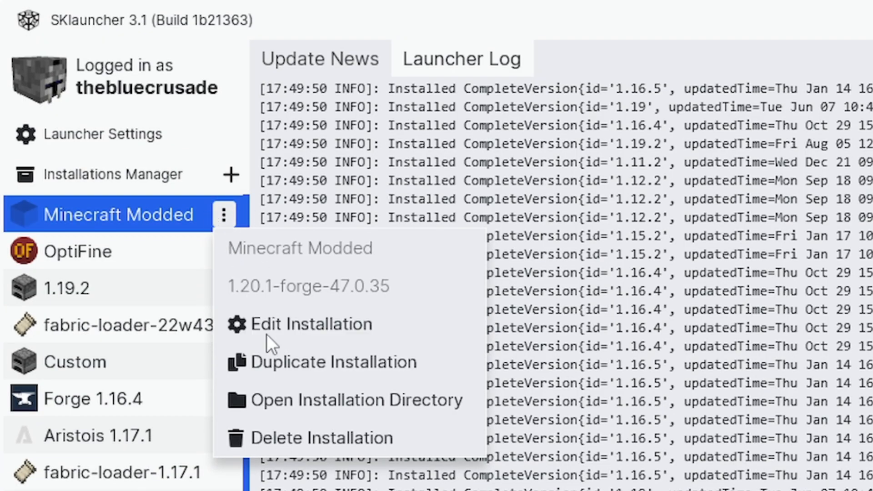
click(358, 400)
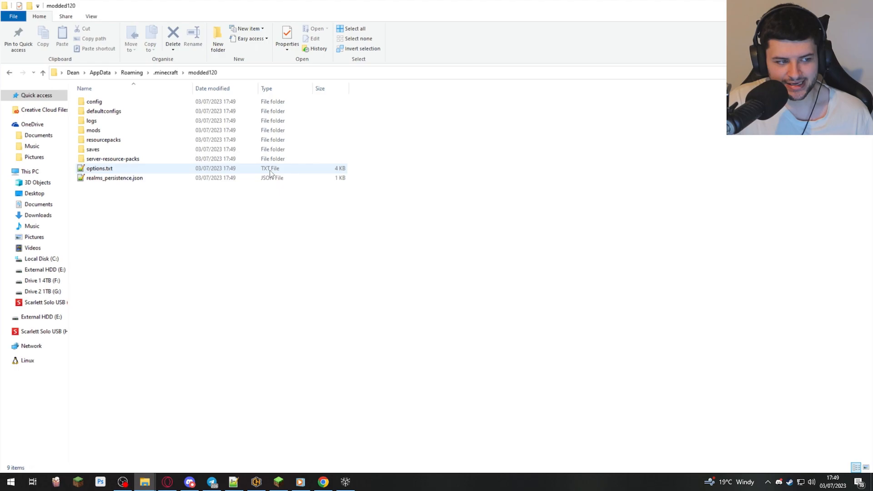
click(354, 28)
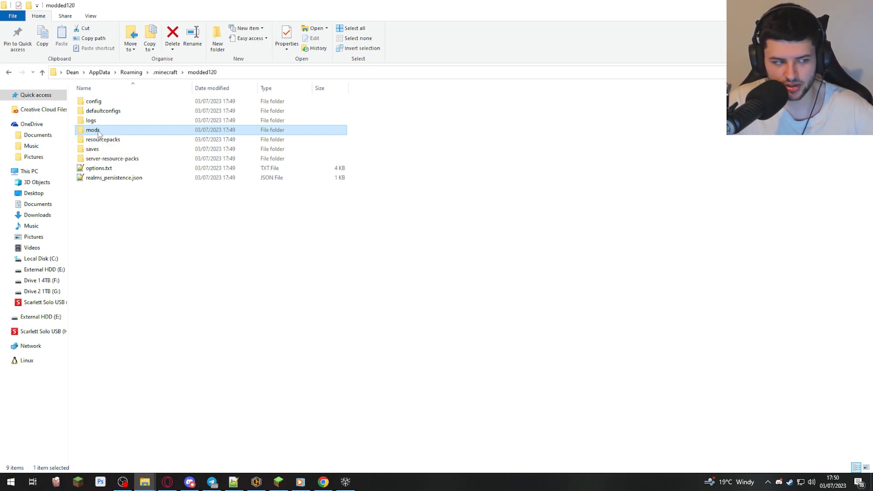
double_click(92, 130)
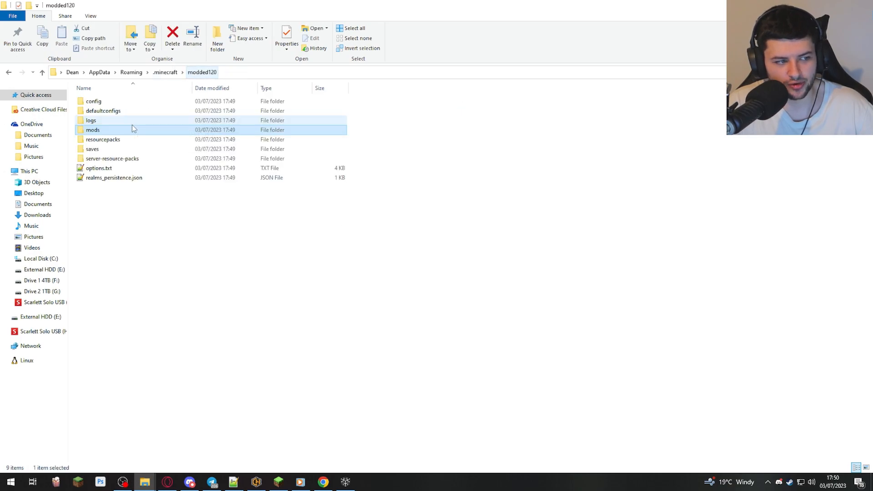
double_click(93, 130)
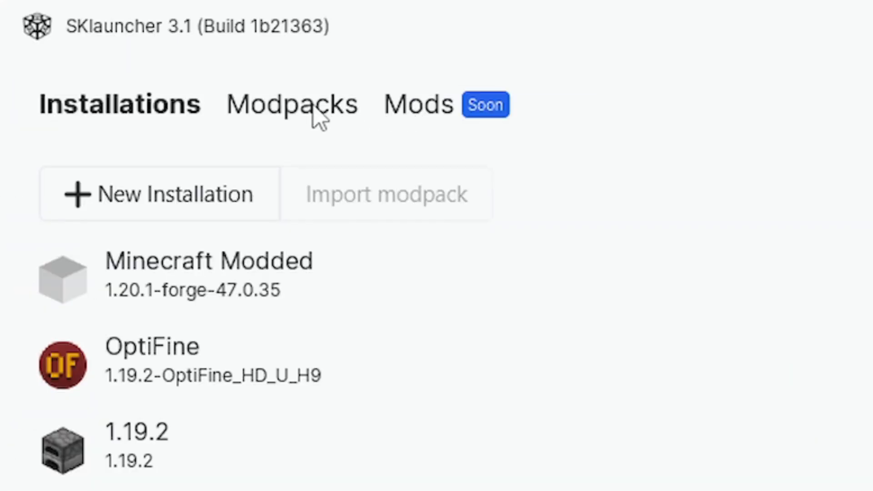
- Show the Modpacks catalogue and scroll through packs like Fabulously Optimized, Sodium Plus and Dying Light
click(292, 105)
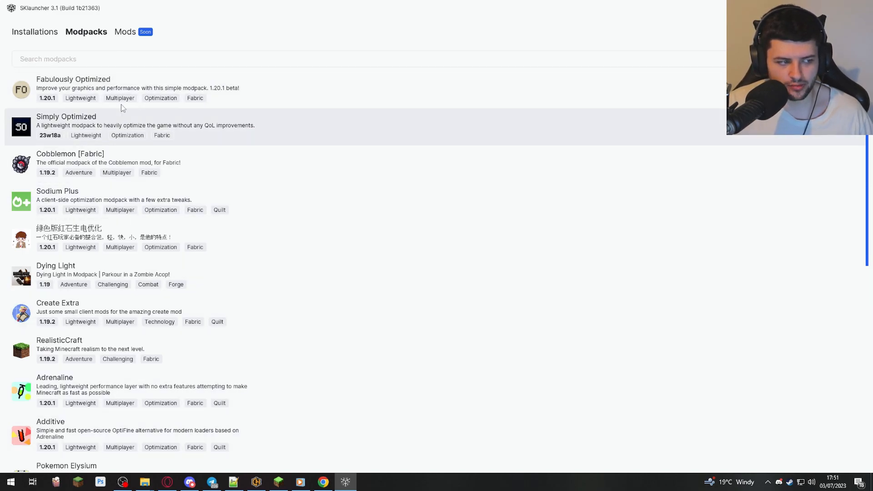
mouse_move(178, 284)
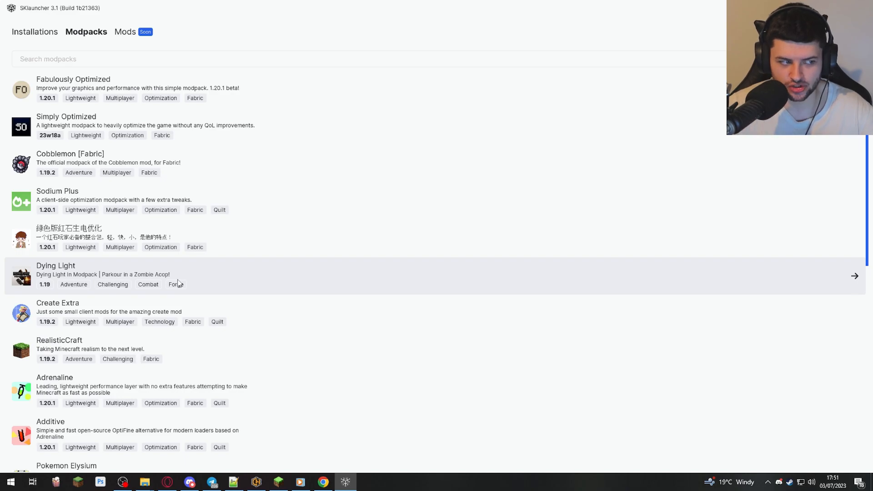
mouse_move(161, 139)
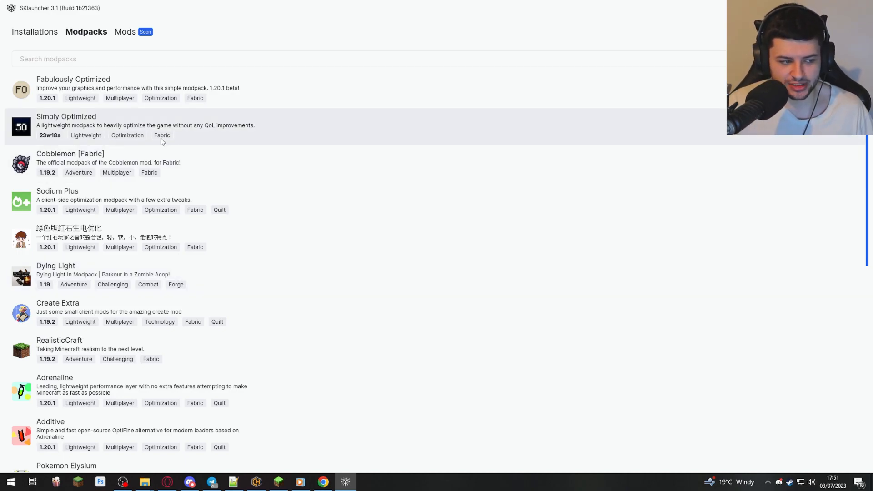
mouse_move(117, 141)
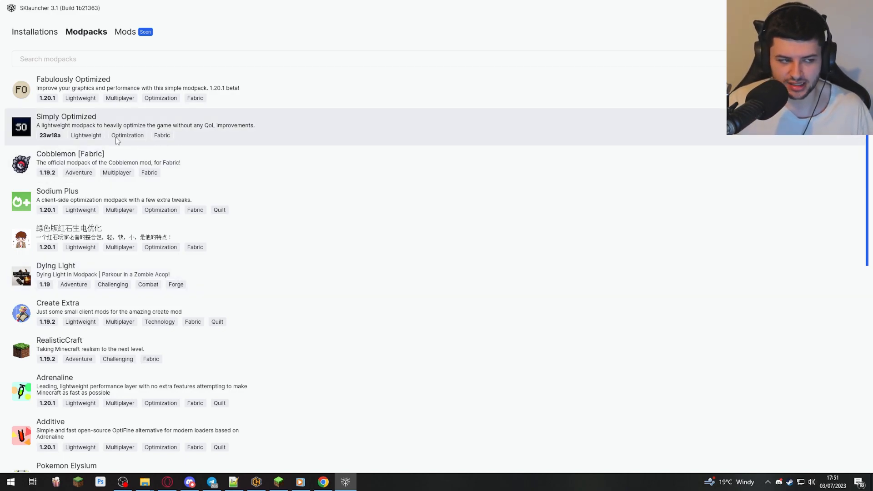
mouse_move(91, 208)
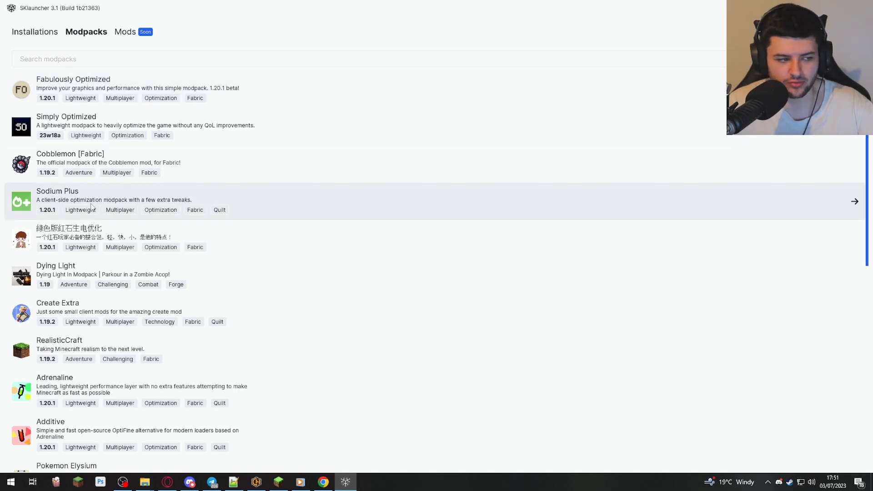
scroll(down, 3)
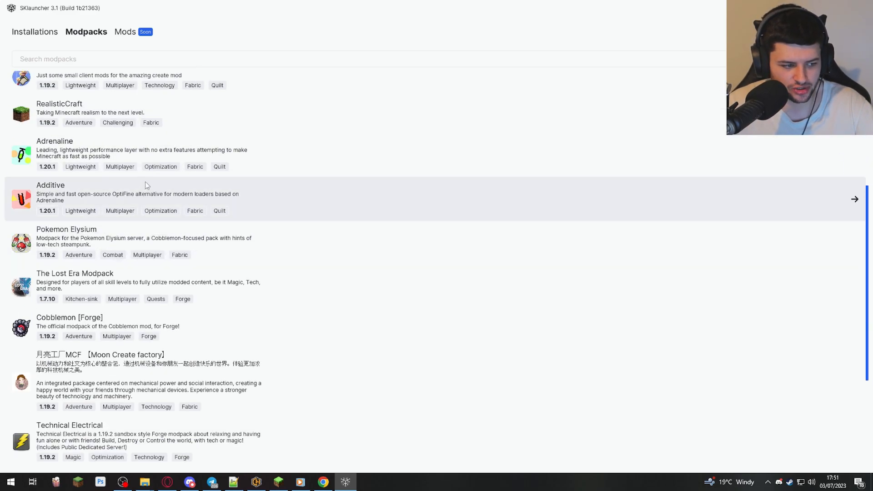
scroll(down, 3)
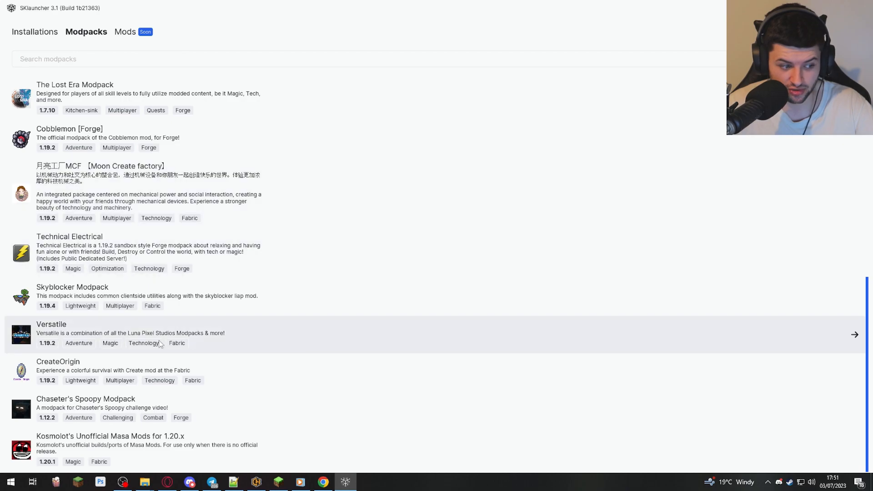
mouse_move(633, 457)
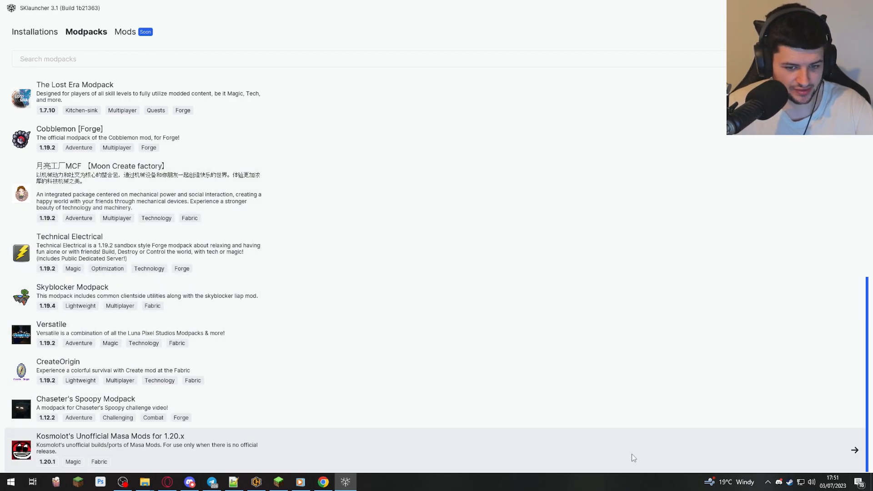
scroll(down, 3)
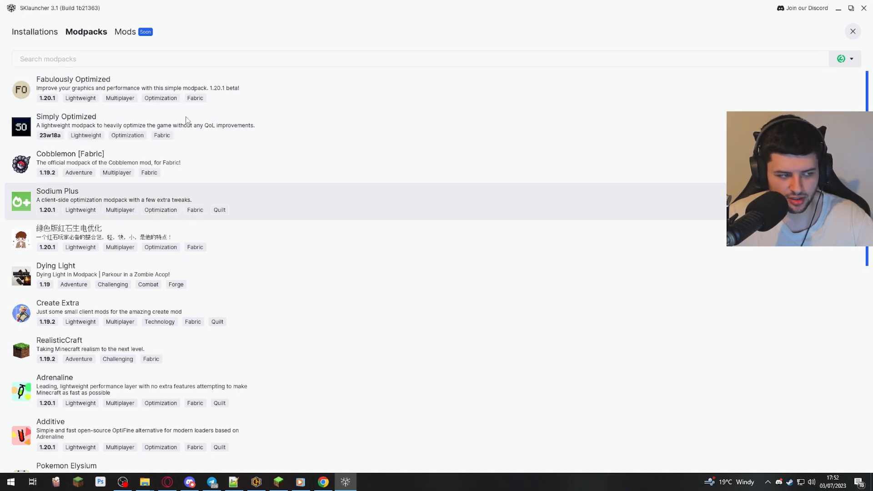
scroll(down, 3)
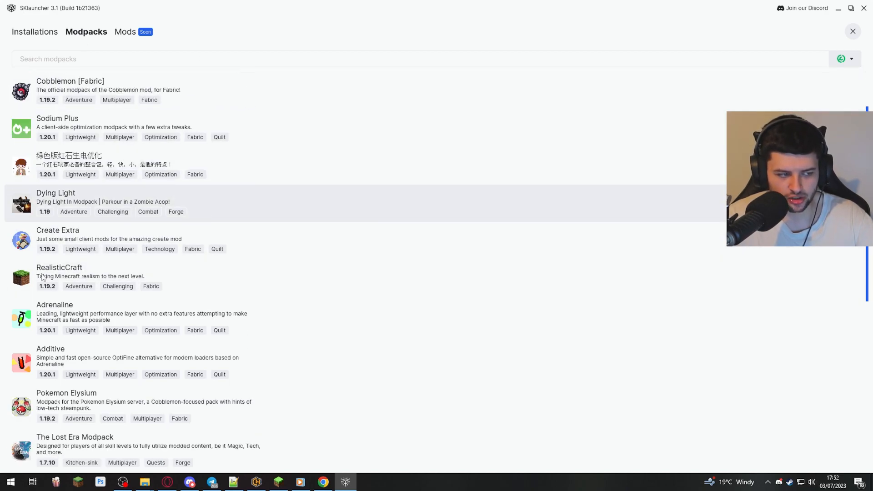
click(850, 58)
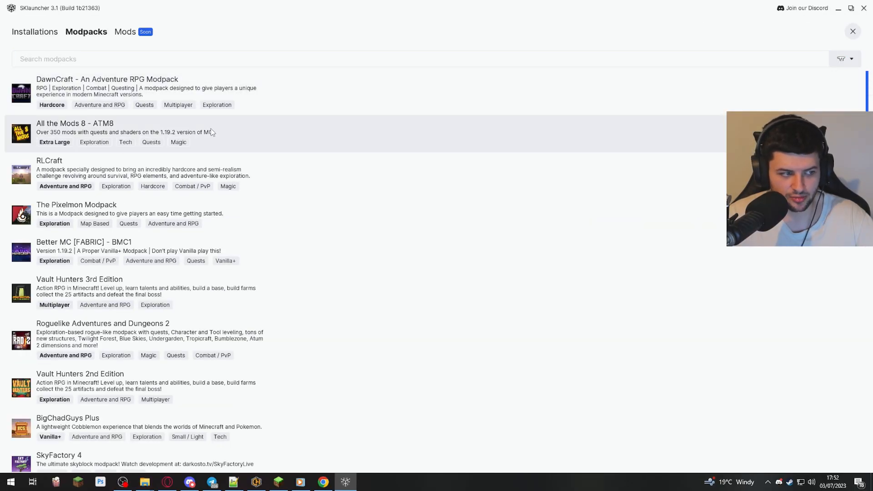
scroll(down, 3)
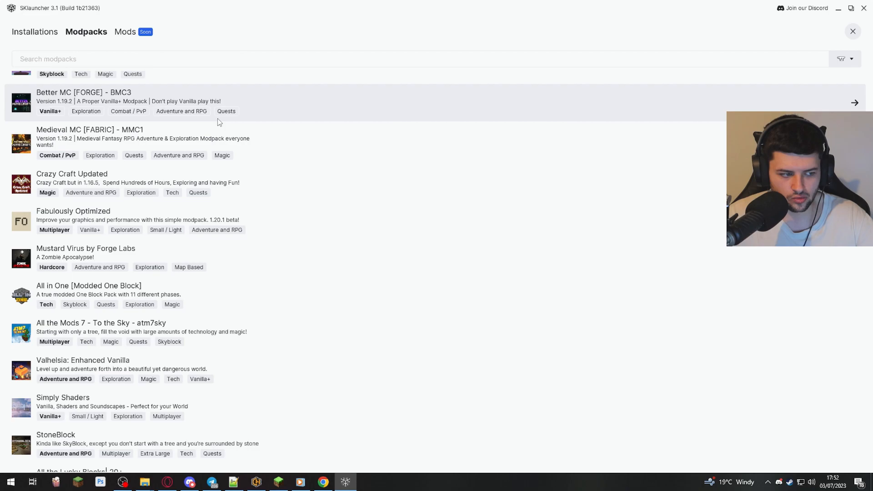
scroll(down, 3)
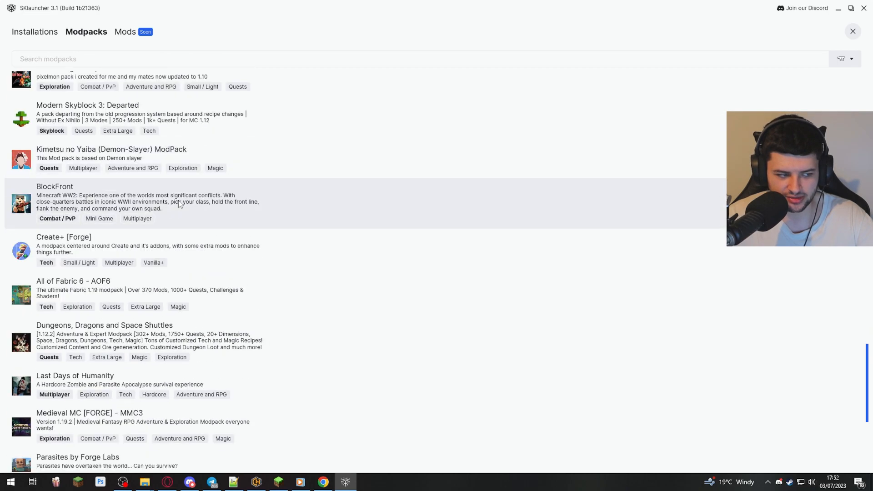
scroll(down, 3)
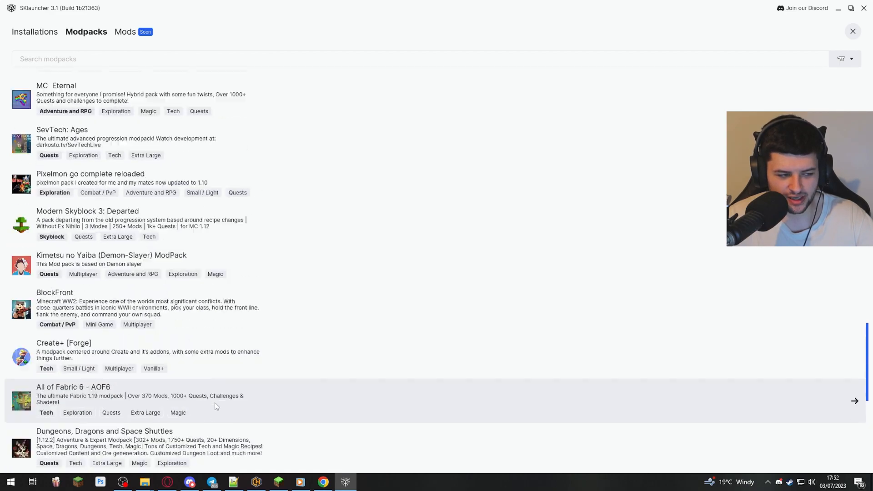
scroll(down, 3)
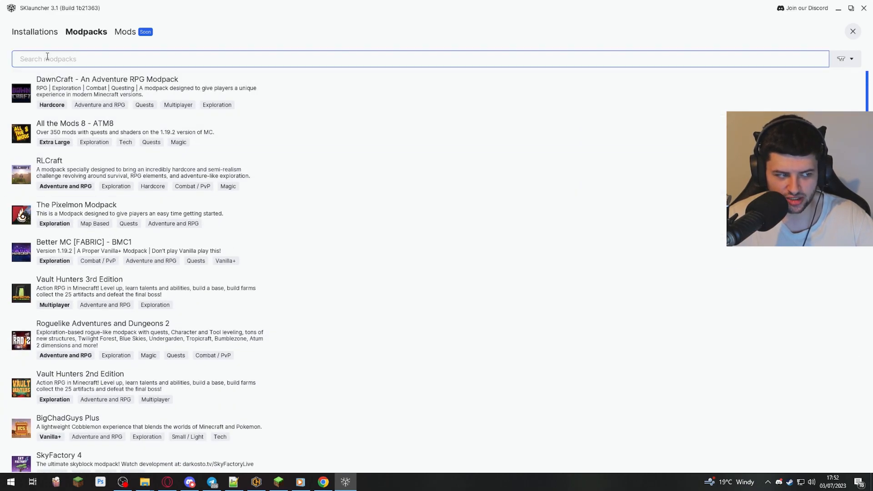
text(de)
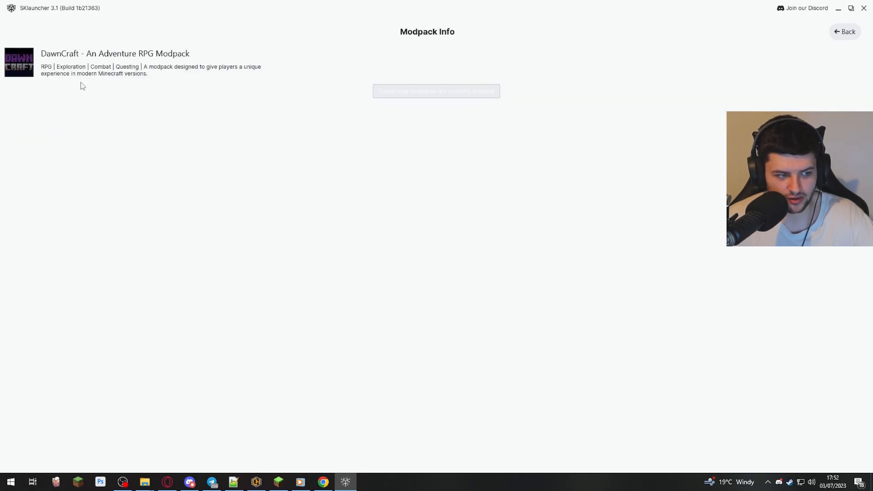
mouse_move(108, 74)
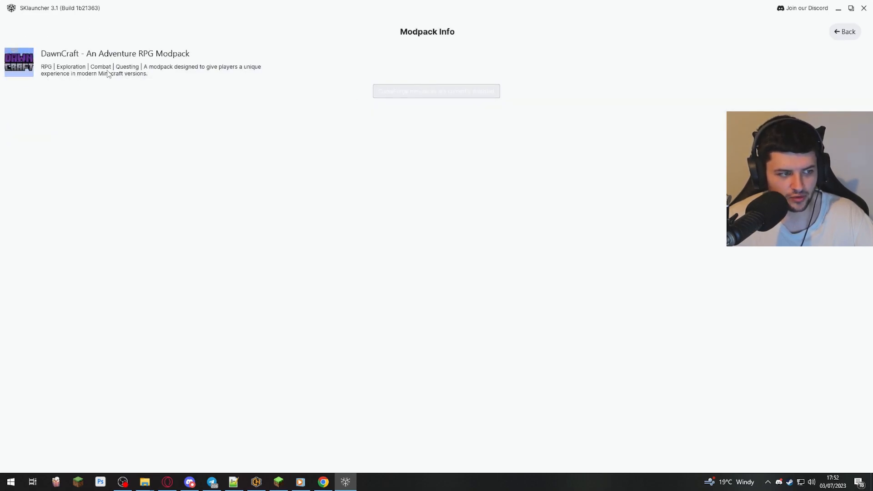
click(844, 31)
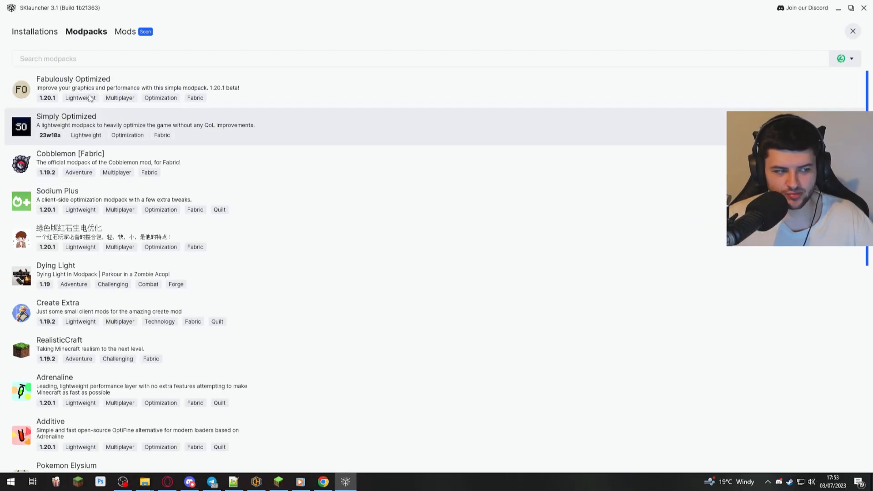
mouse_move(835, 60)
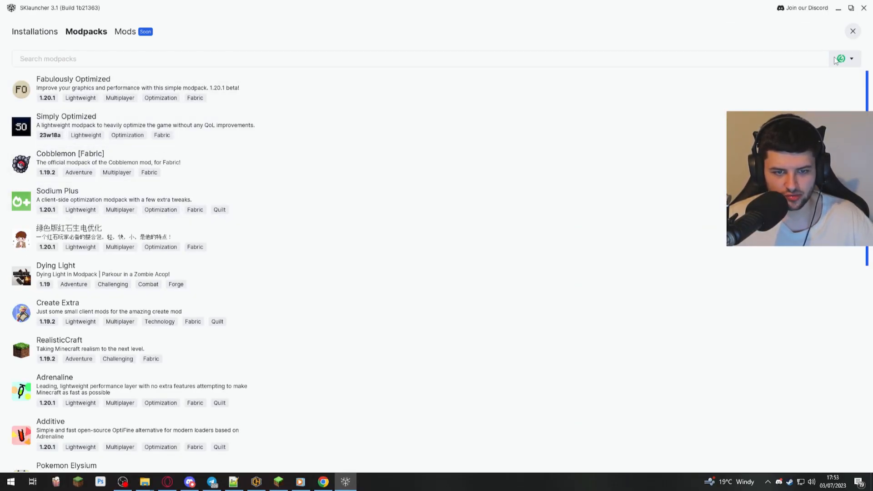
- Install the latest version of the Cobblemon [Fabric] modpack from its details page
click(851, 58)
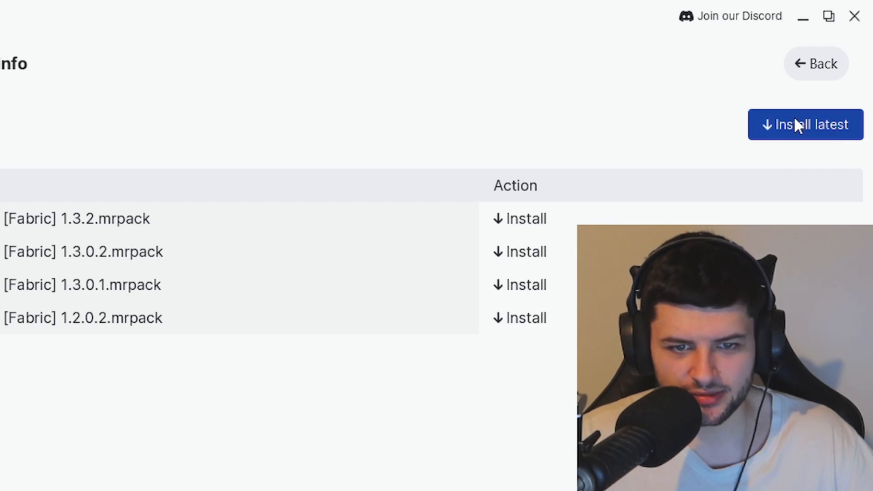
click(804, 124)
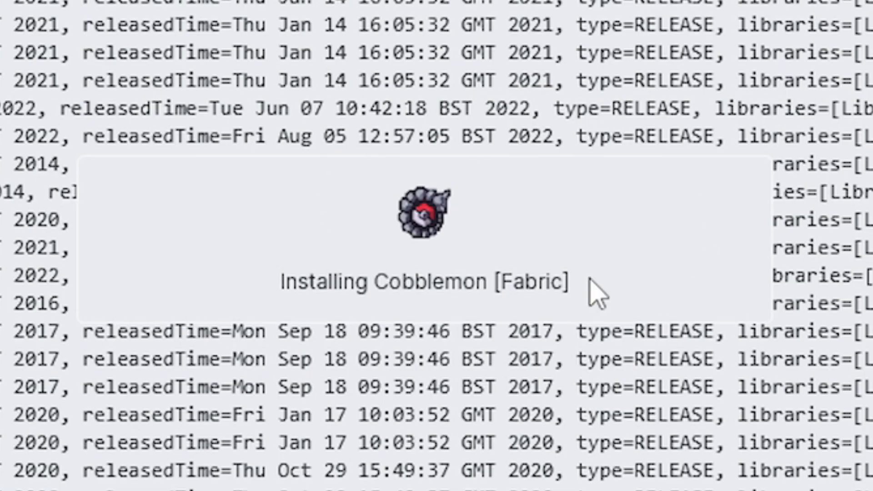
mouse_move(565, 202)
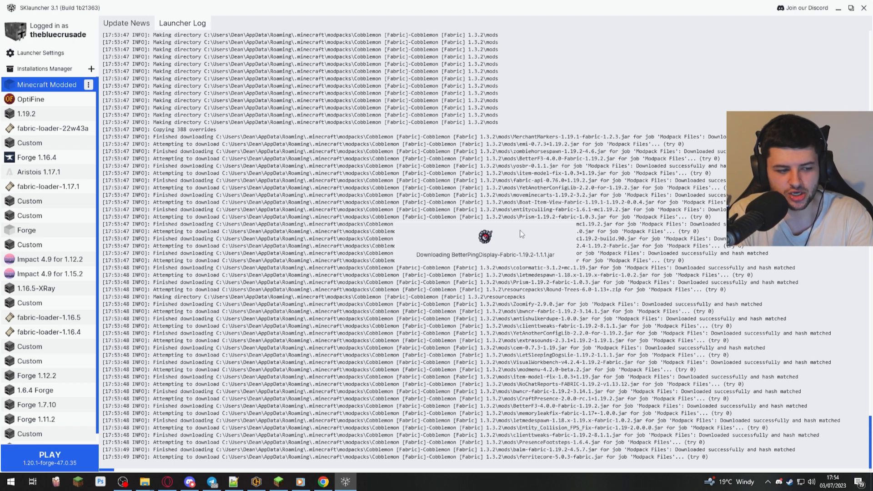
- Select the new Cobblemon [Fabric] installation in the sidebar and launch the game
click(47, 84)
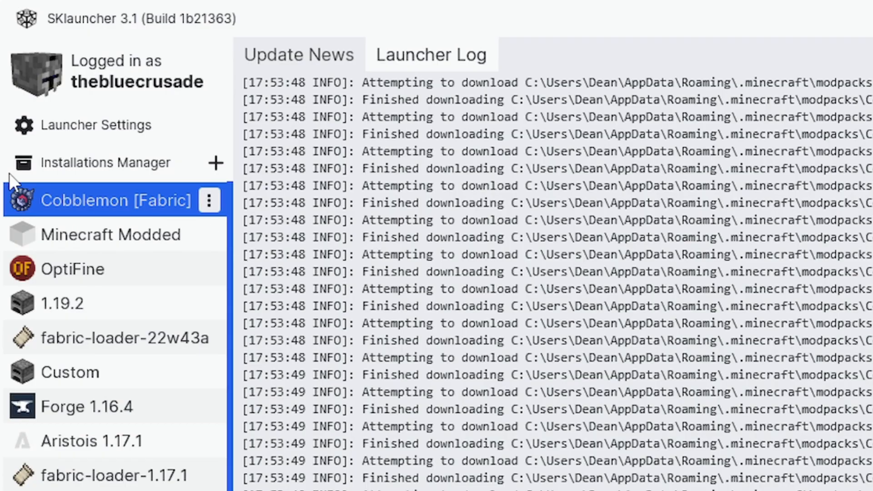
mouse_move(207, 200)
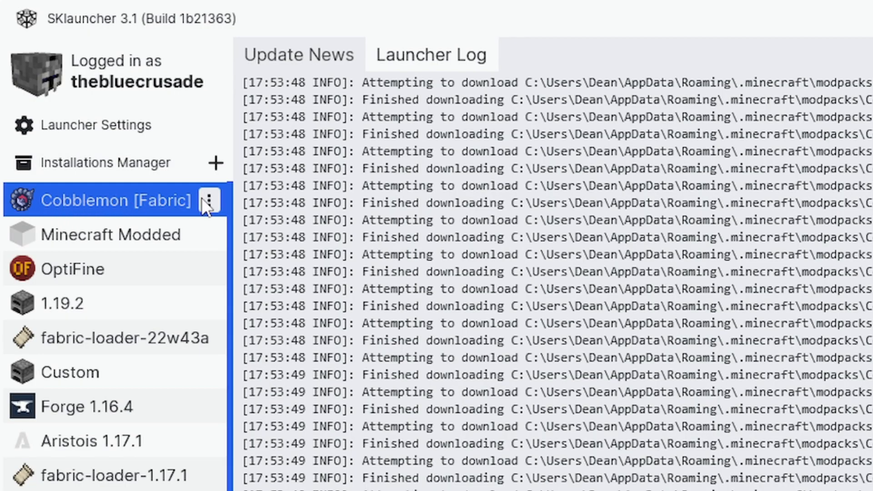
click(209, 200)
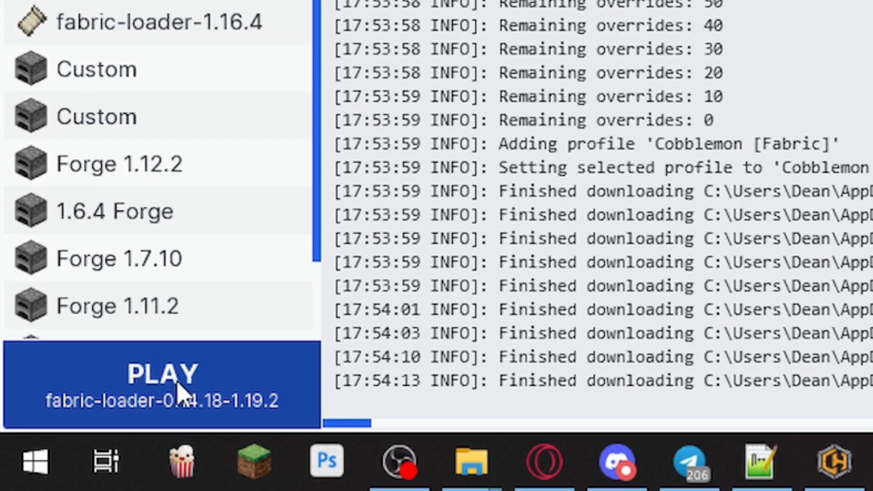
click(158, 376)
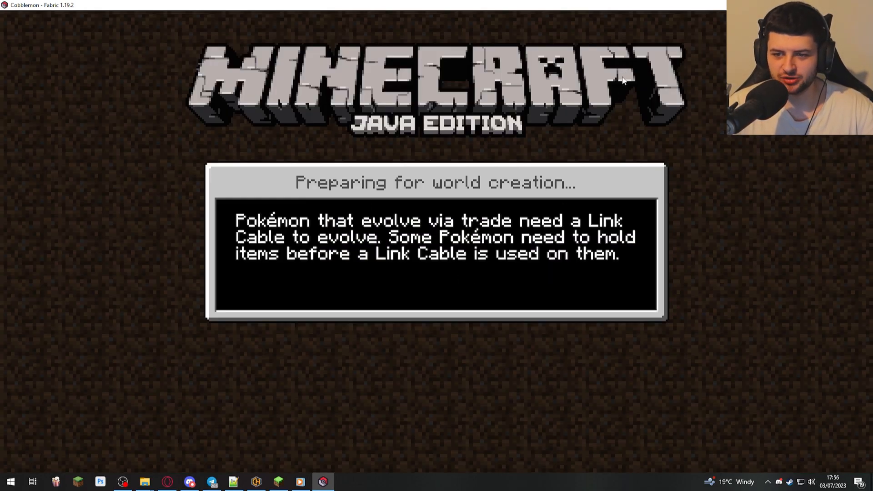
mouse_move(616, 100)
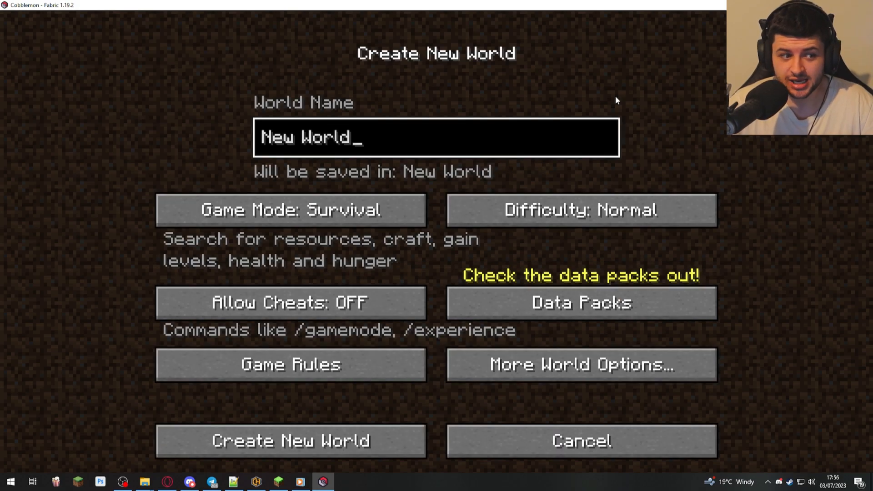
- Cancel the Create New World screen to reach the Cobblemon 1.19.2 Fabric title screen
click(581, 440)
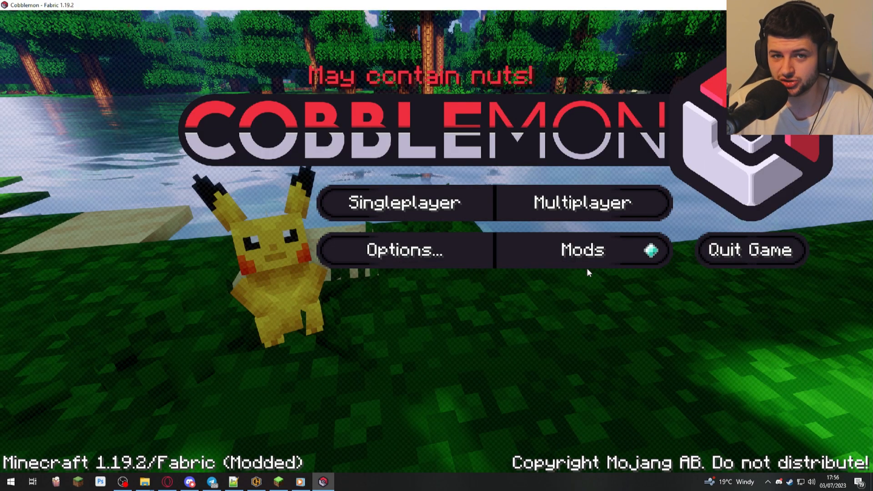